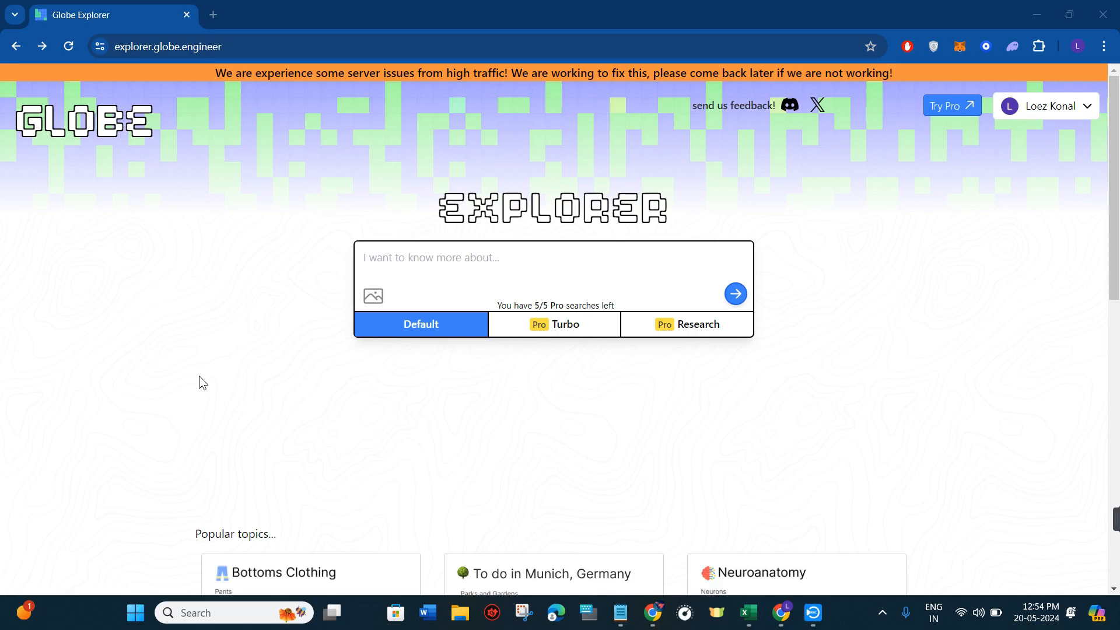
pyautogui.moveTo(206, 340)
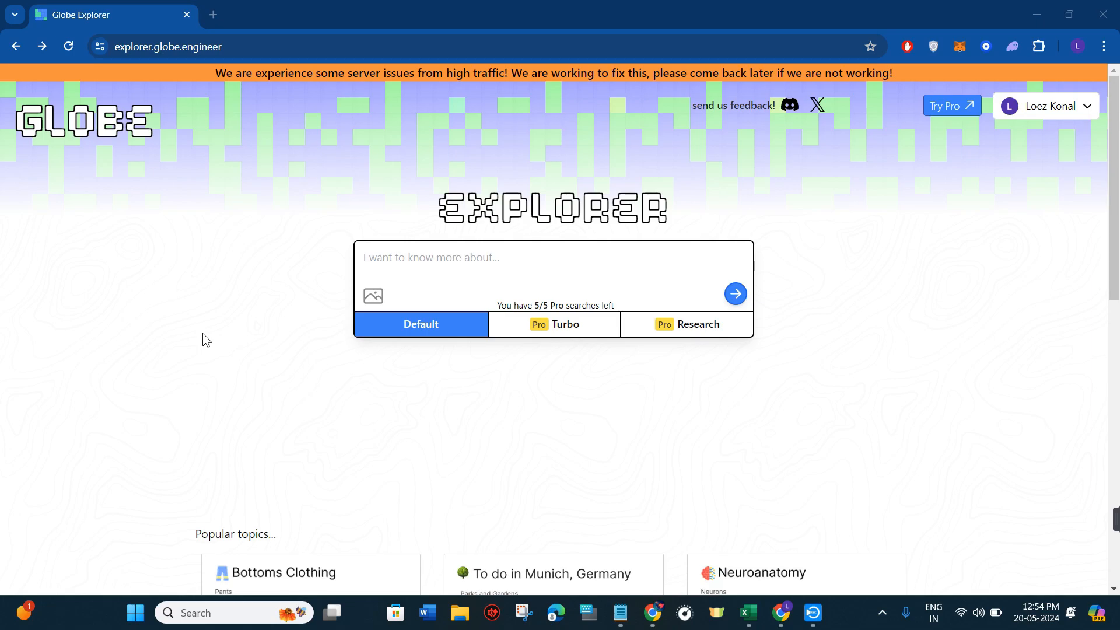
# Step: Scroll through the existing Globe Explorer results before starting a new query
pyautogui.scroll(-3)
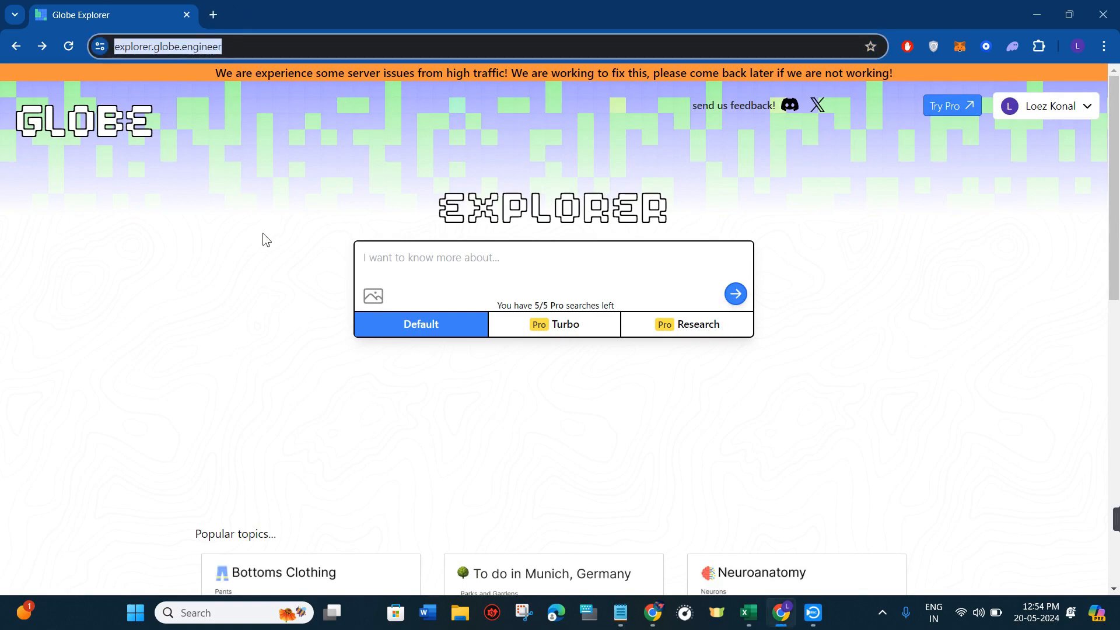
pyautogui.scroll(-3)
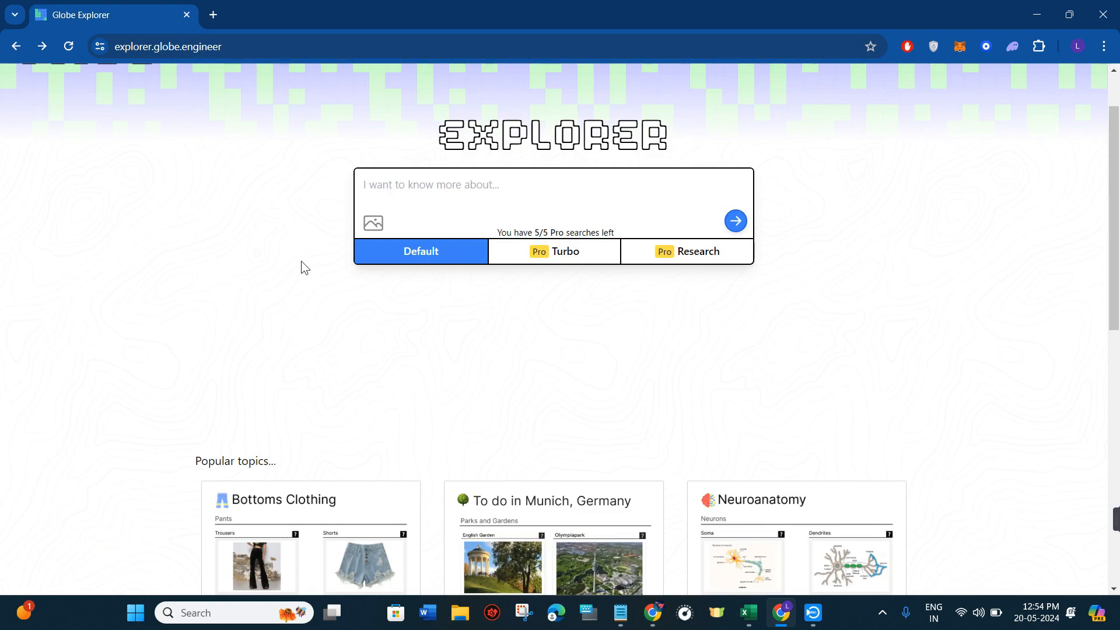
pyautogui.scroll(-3)
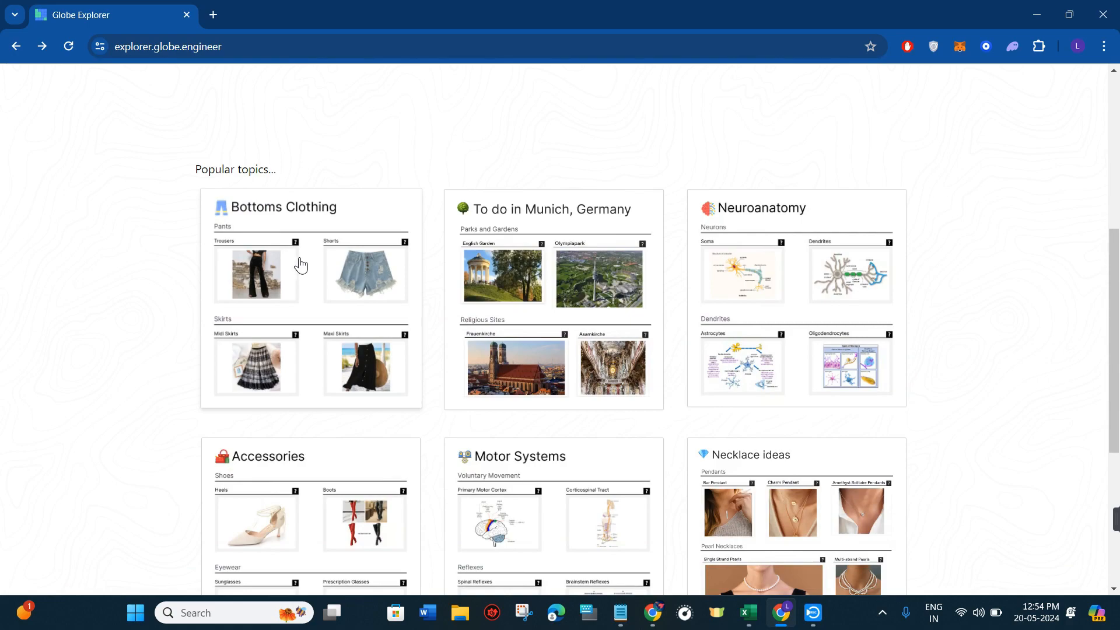
pyautogui.scroll(-3)
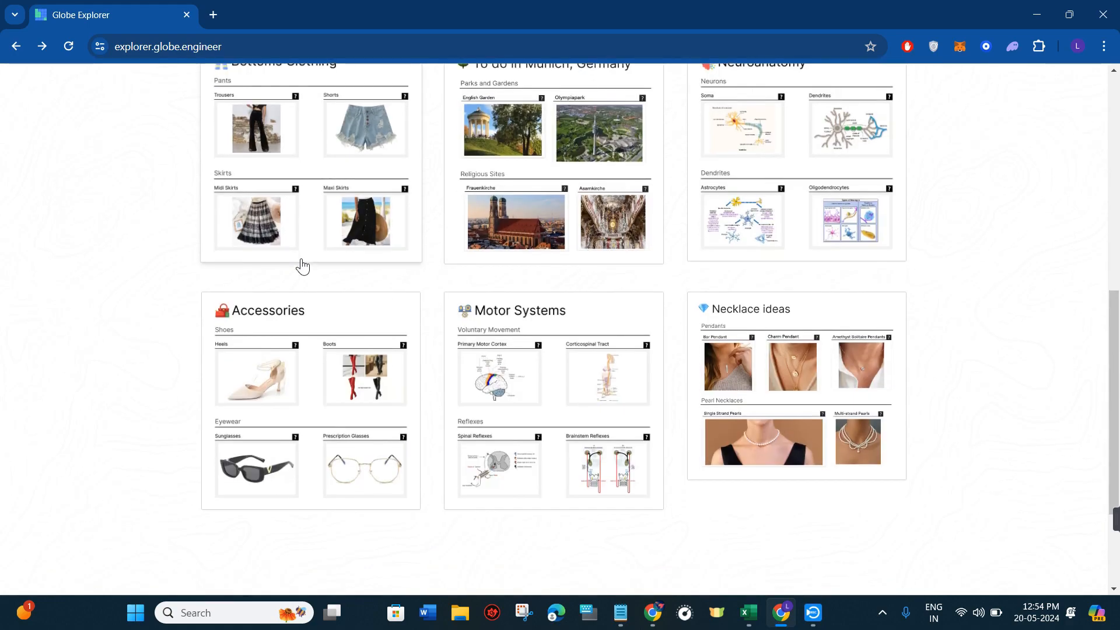
pyautogui.scroll(-3)
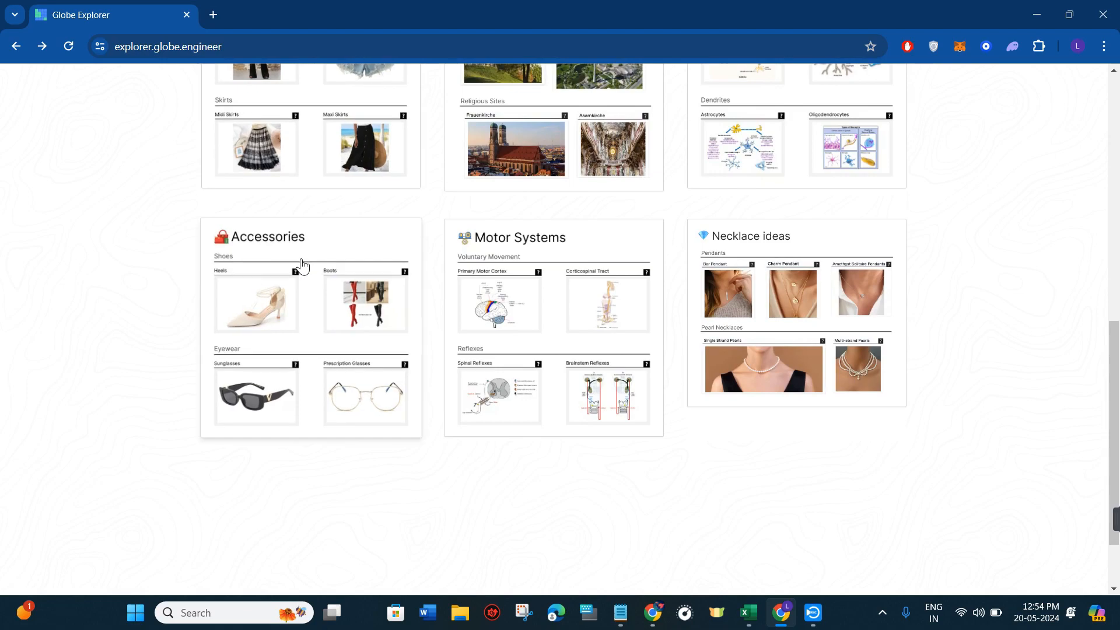
pyautogui.scroll(-3)
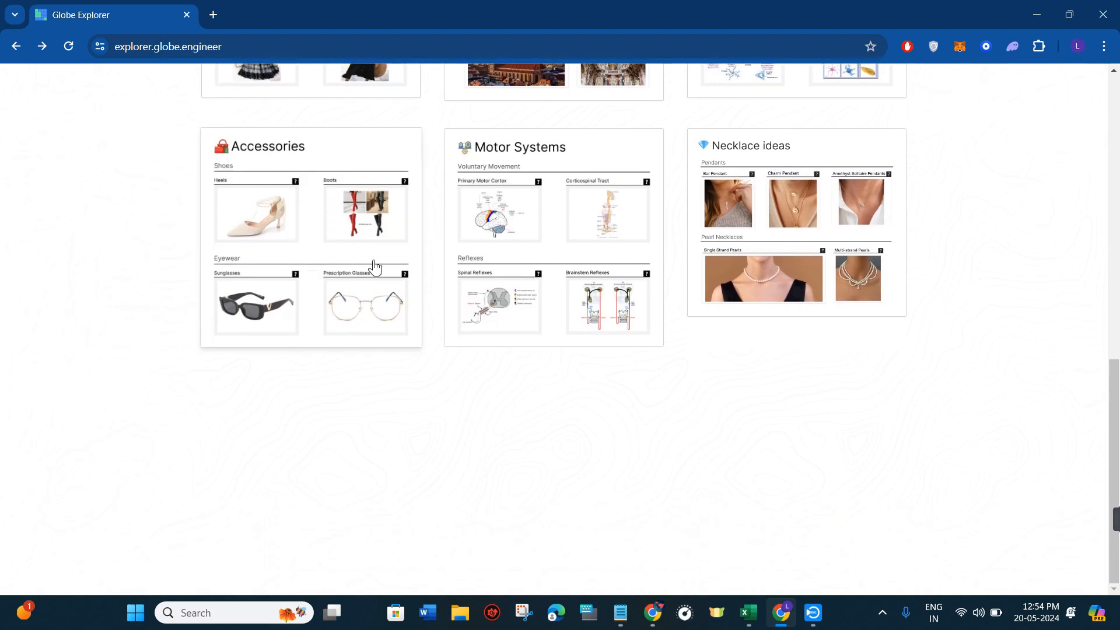
pyautogui.moveTo(184, 284)
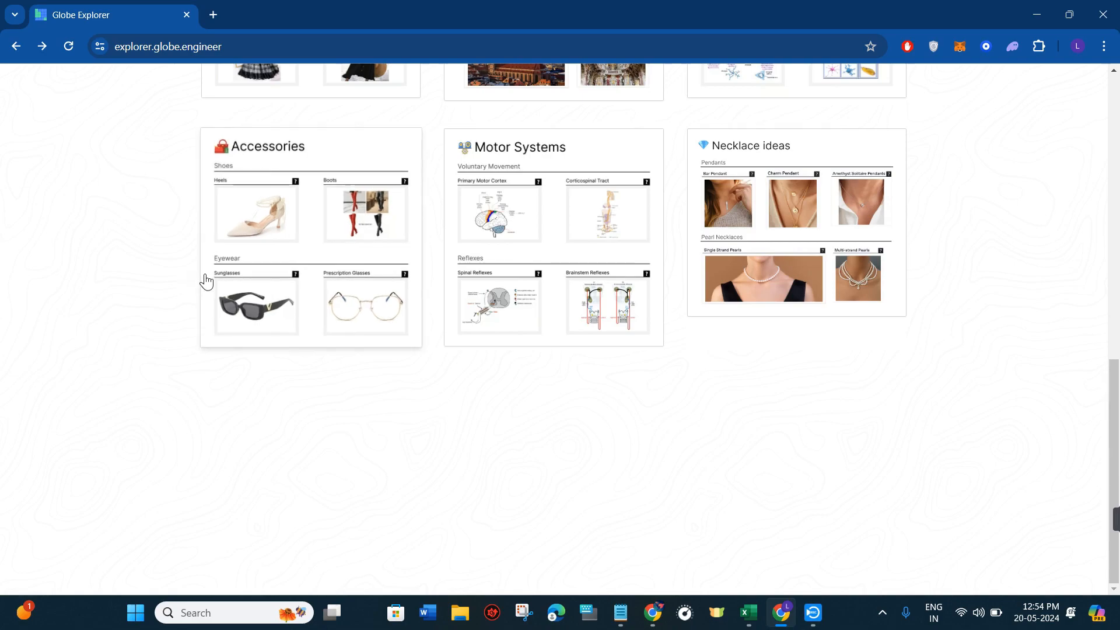
pyautogui.moveTo(386, 313)
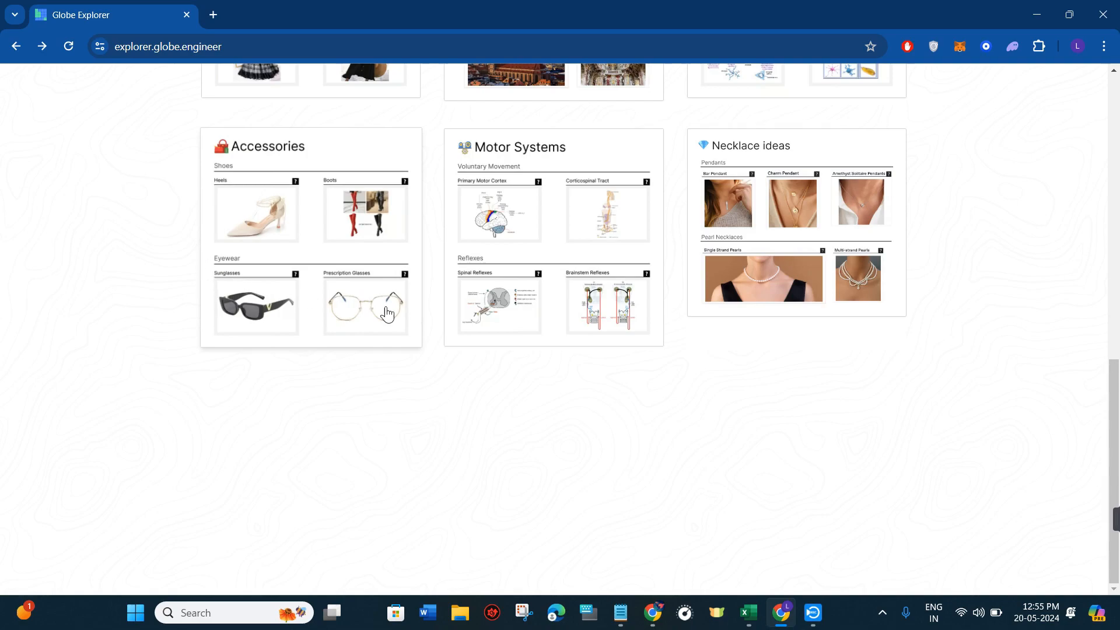
pyautogui.moveTo(405, 319)
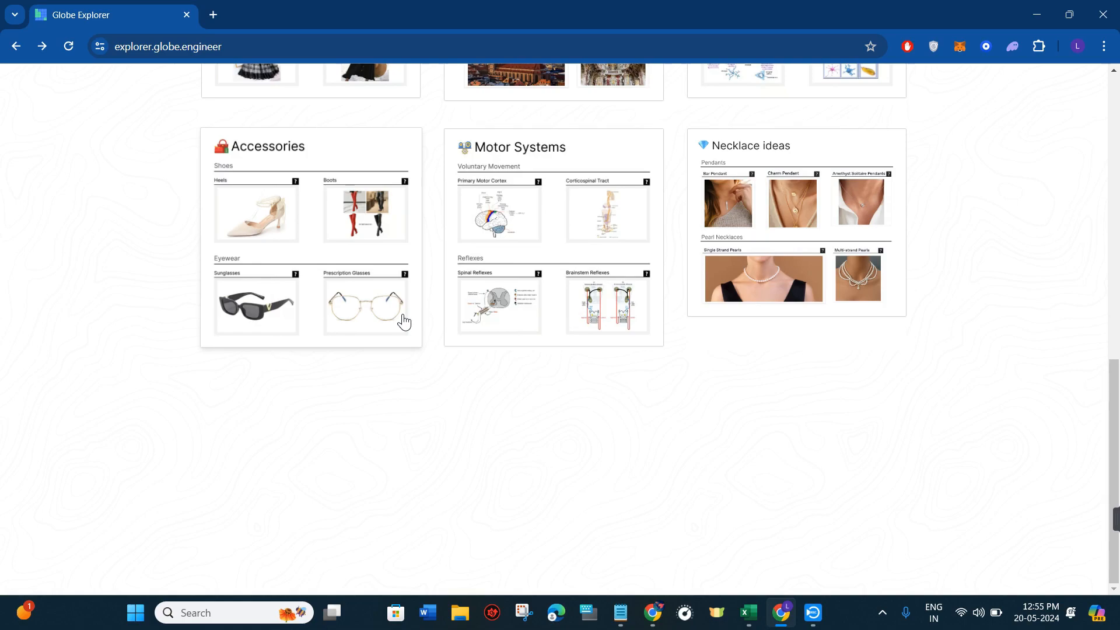
pyautogui.scroll(3)
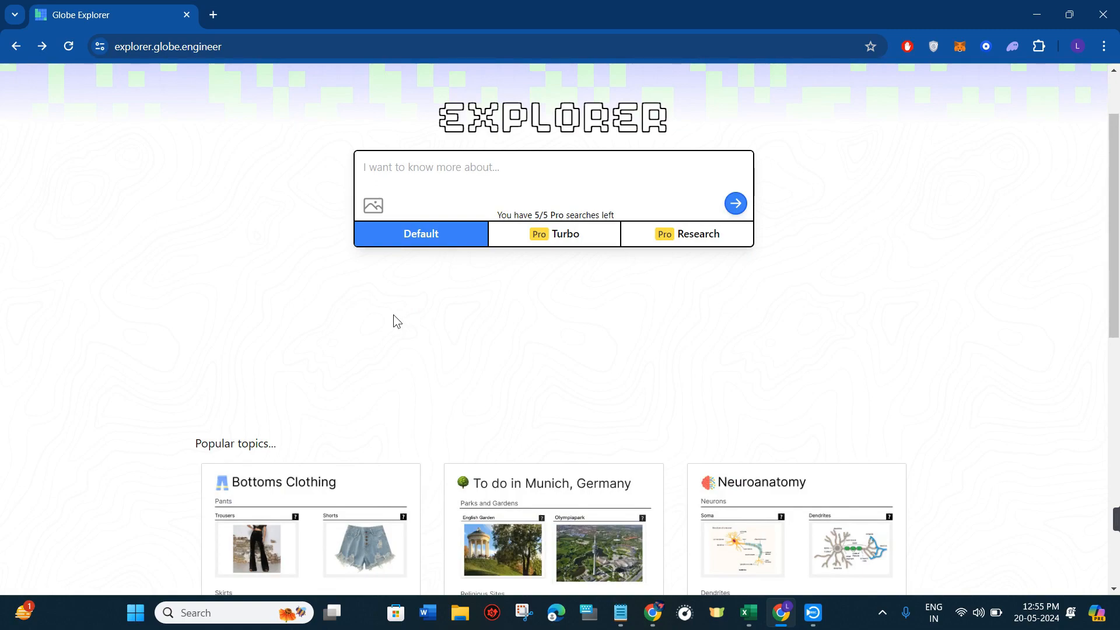
pyautogui.moveTo(395, 318)
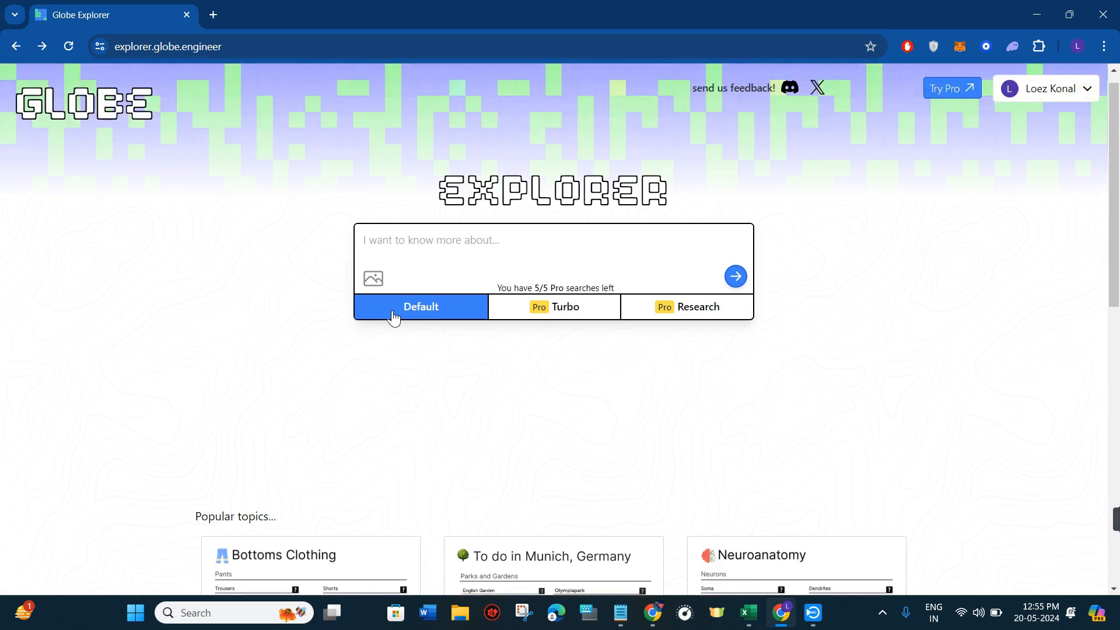
pyautogui.moveTo(386, 316)
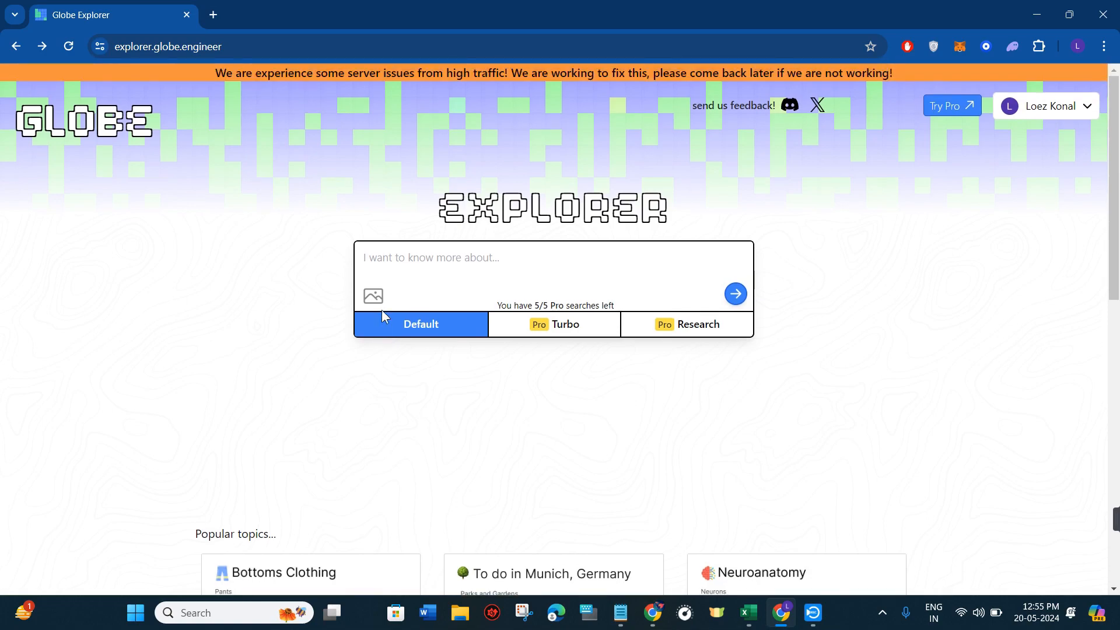
pyautogui.moveTo(377, 316)
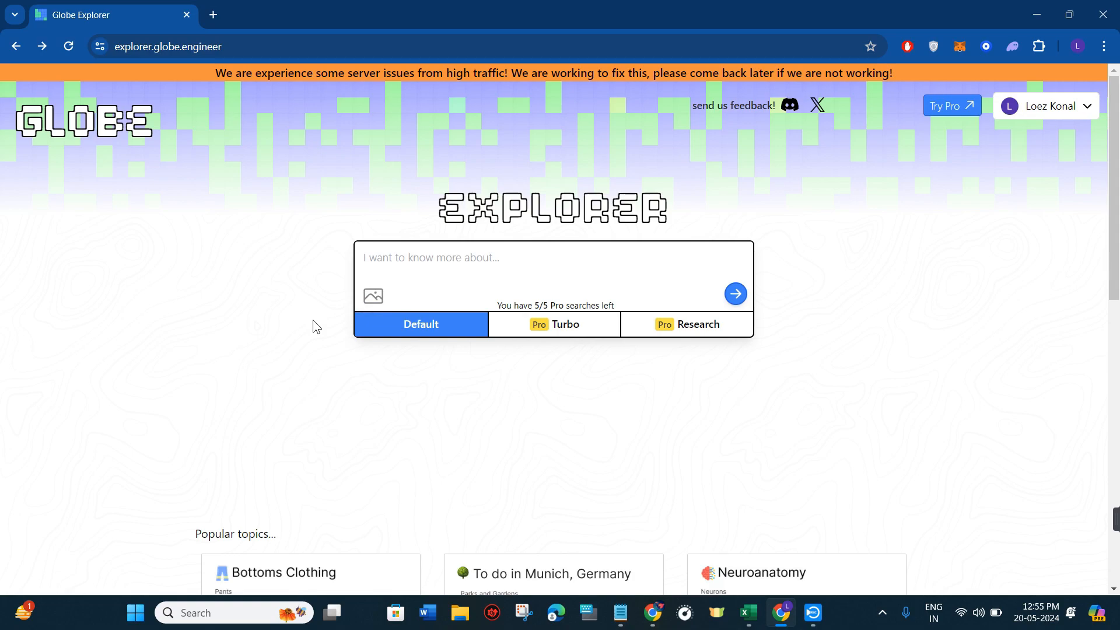
pyautogui.scroll(-3)
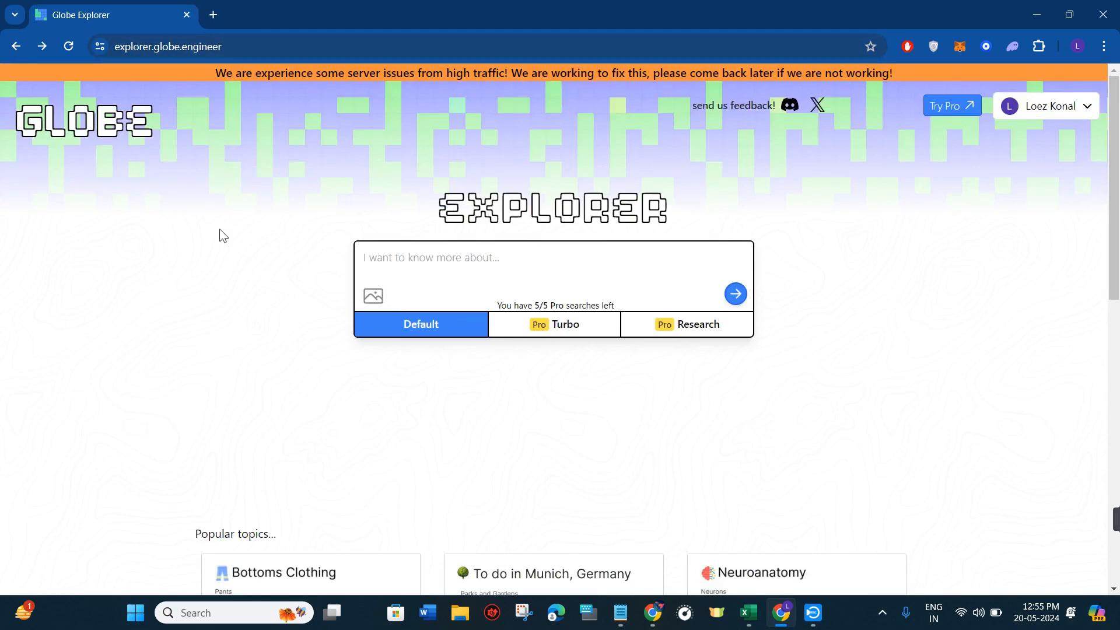
pyautogui.moveTo(262, 294)
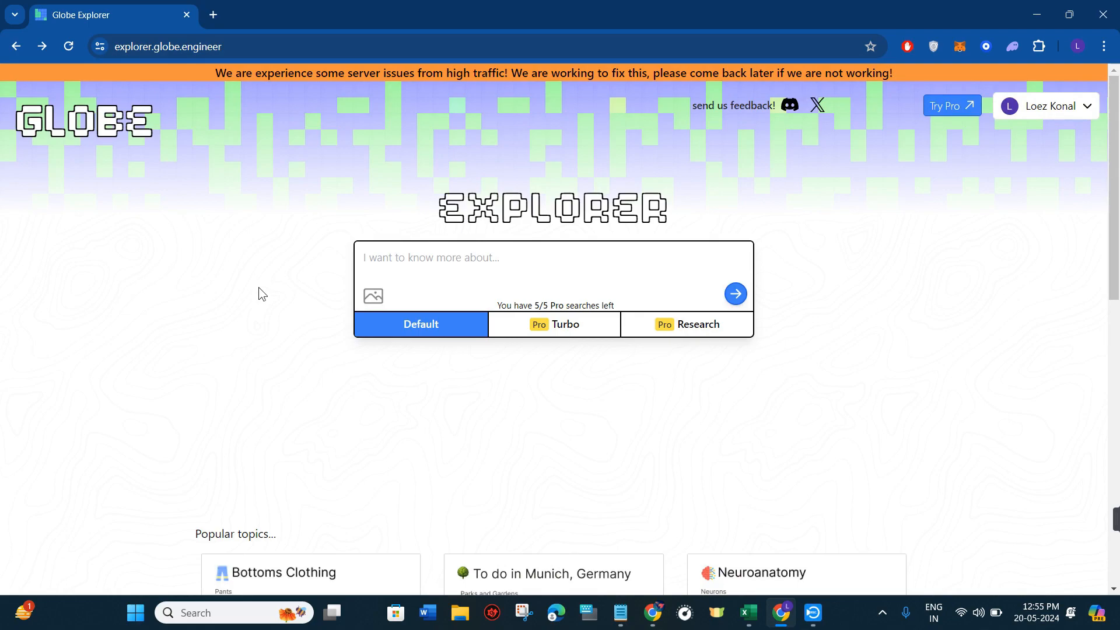
pyautogui.scroll(-3)
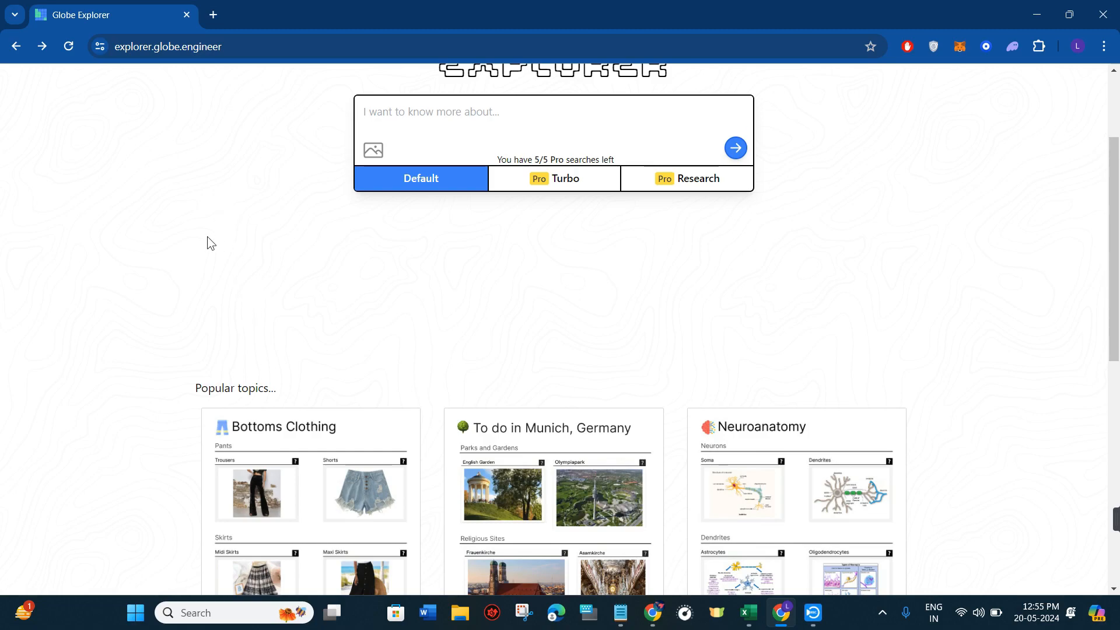
pyautogui.moveTo(209, 259)
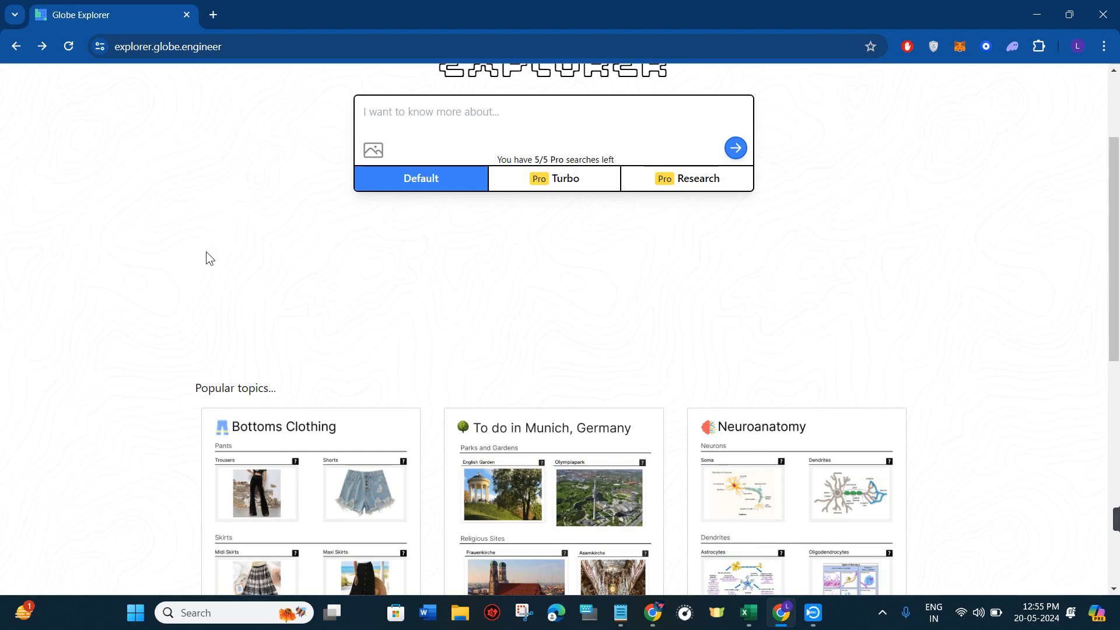
pyautogui.scroll(-3)
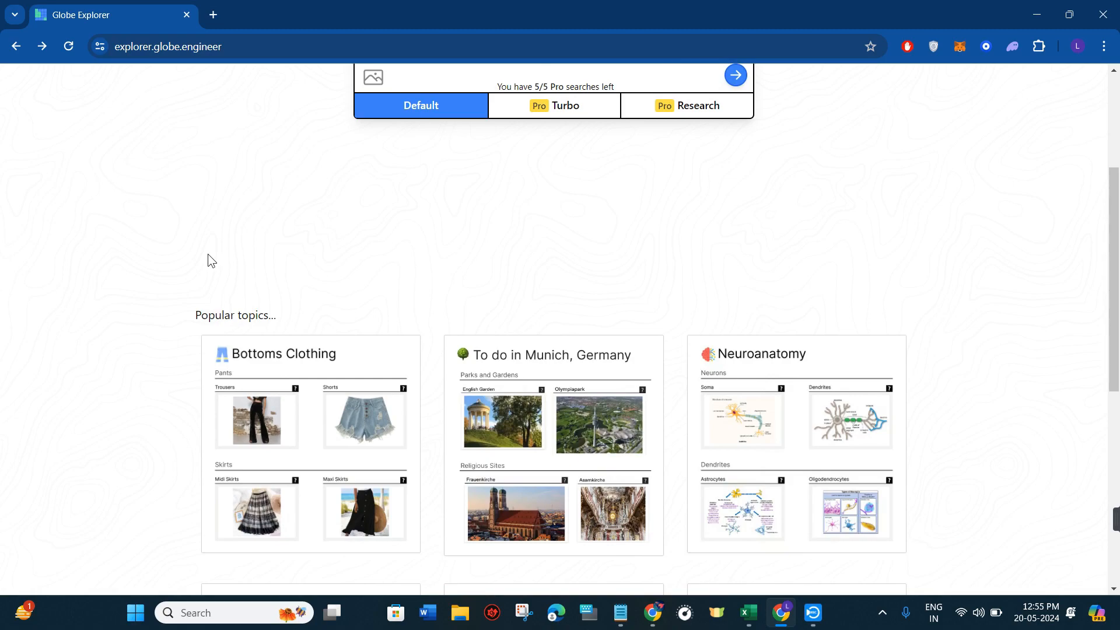
pyautogui.scroll(-3)
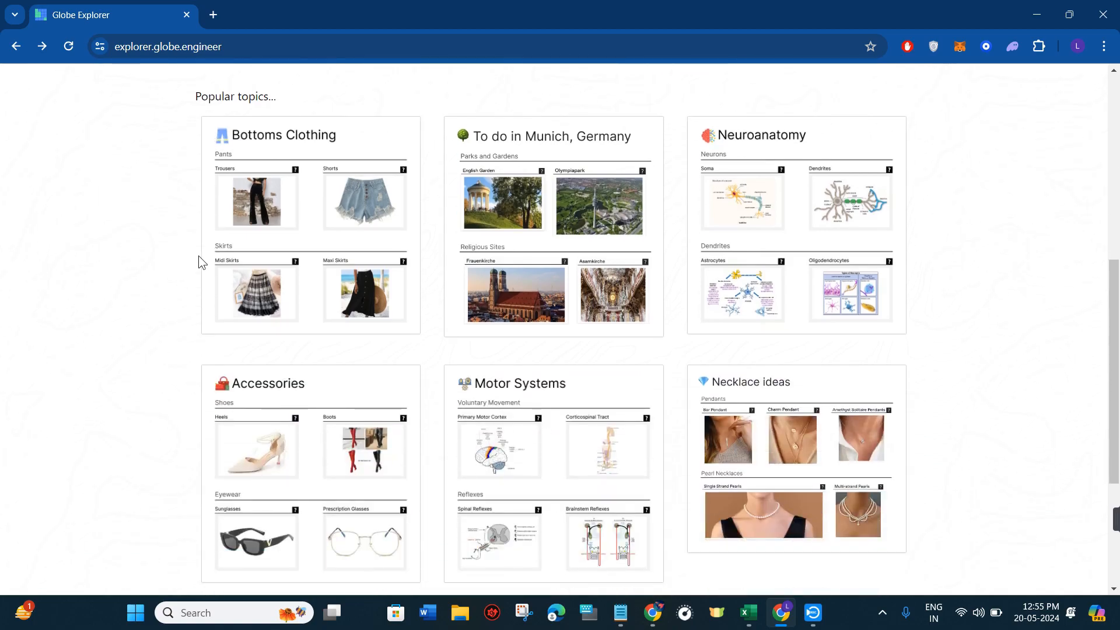
pyautogui.scroll(-3)
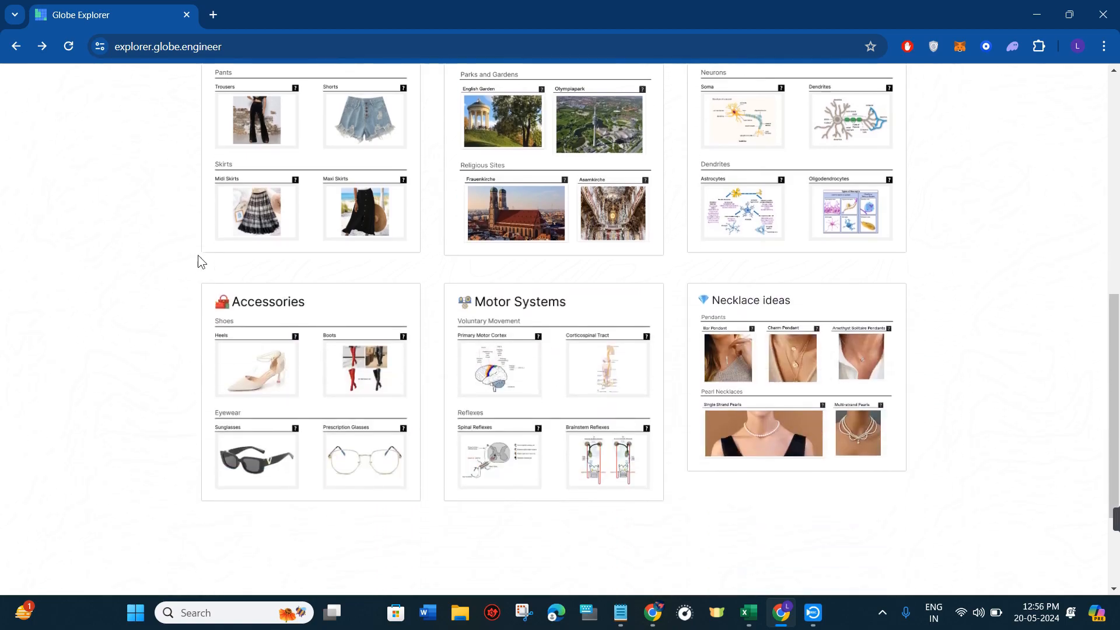
pyautogui.scroll(-3)
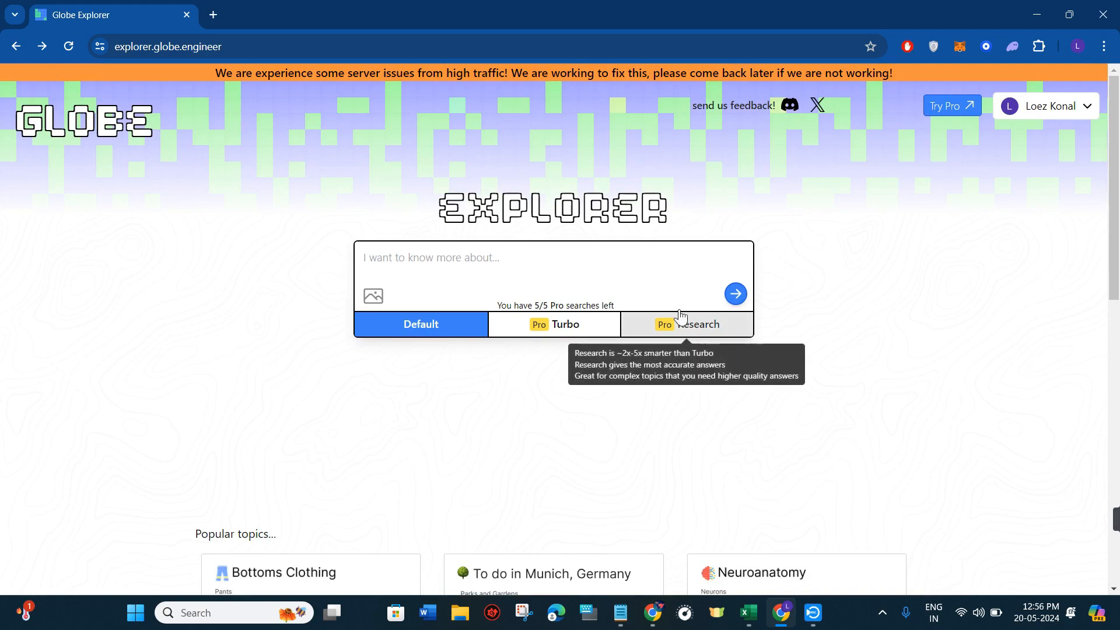
pyautogui.moveTo(227, 105)
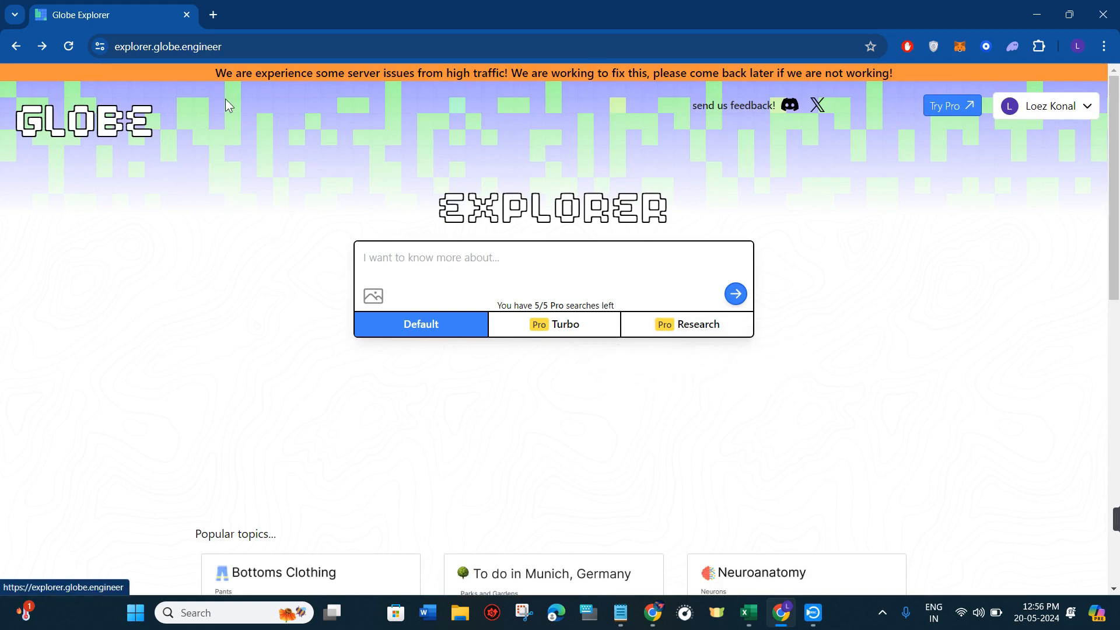
pyautogui.moveTo(157, 65)
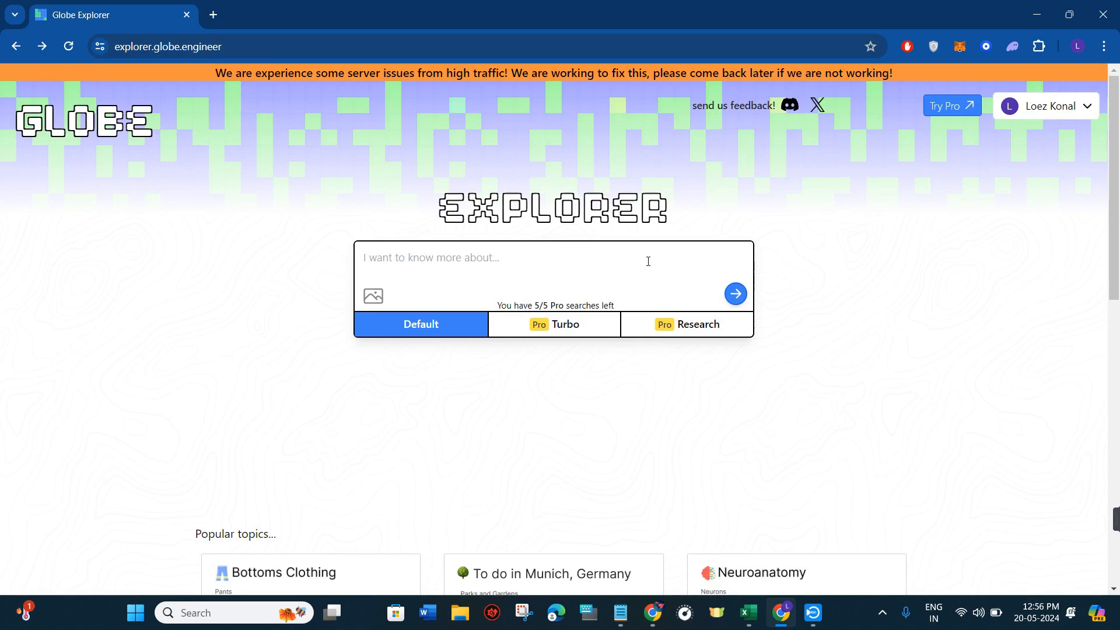
pyautogui.moveTo(686, 324)
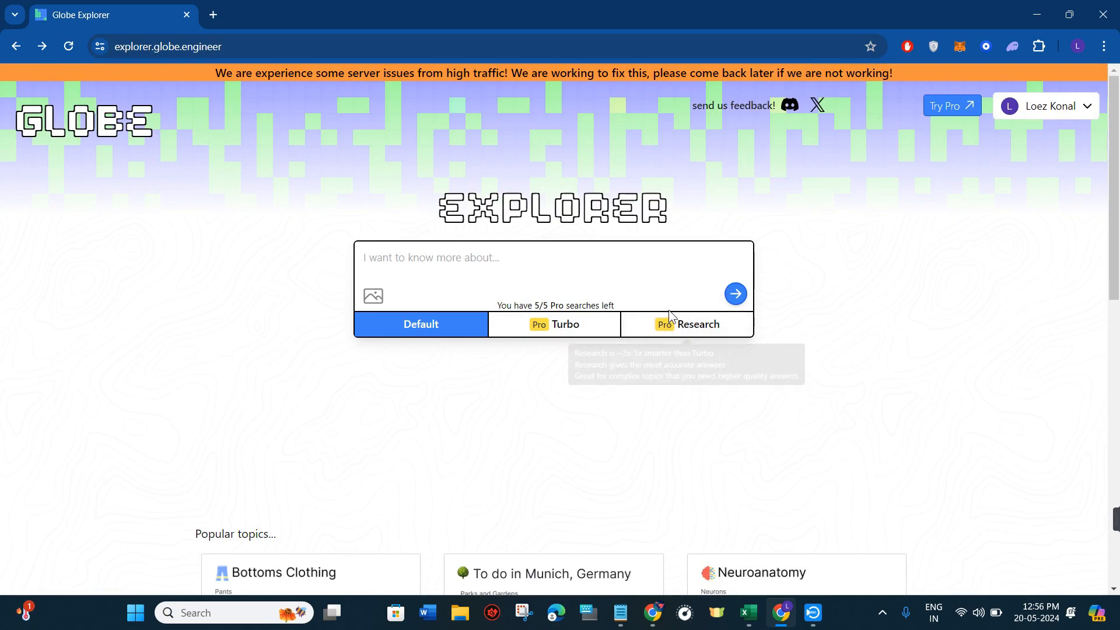
pyautogui.moveTo(757, 259)
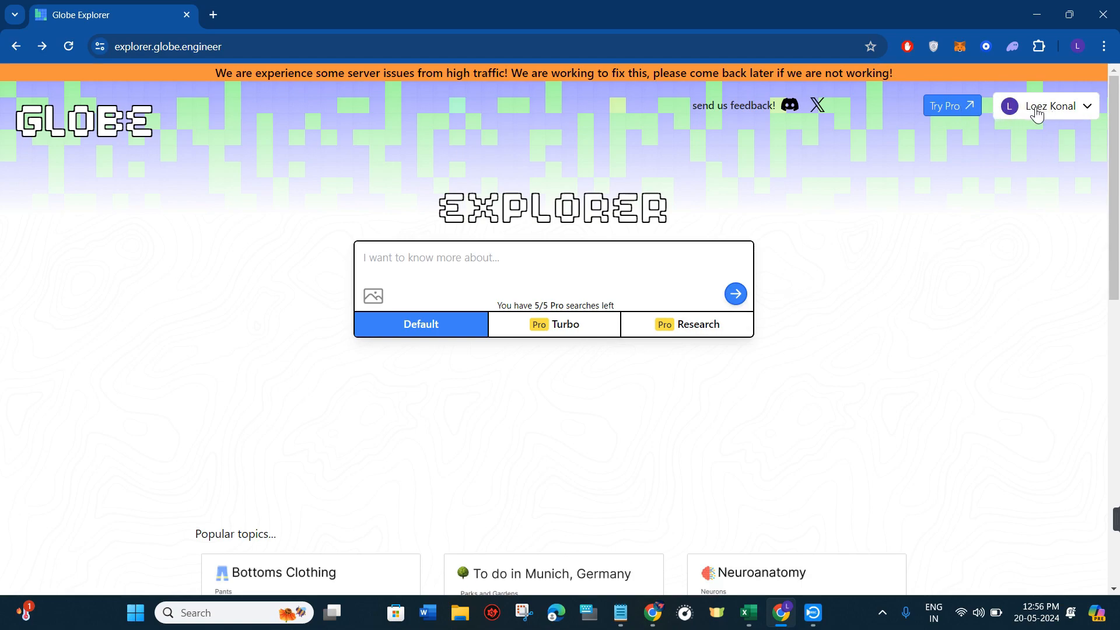
pyautogui.scroll(-3)
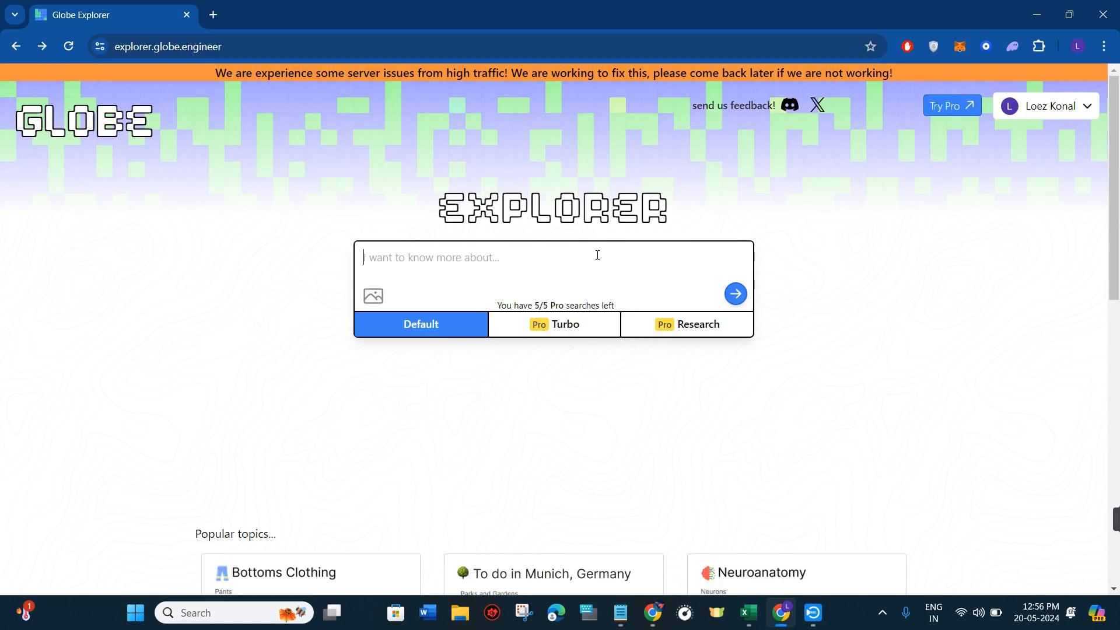
# Step: Search 'trading strategies of cryptocurrency' as a Default search with quick answer and results board
pyautogui.write('trading strat')
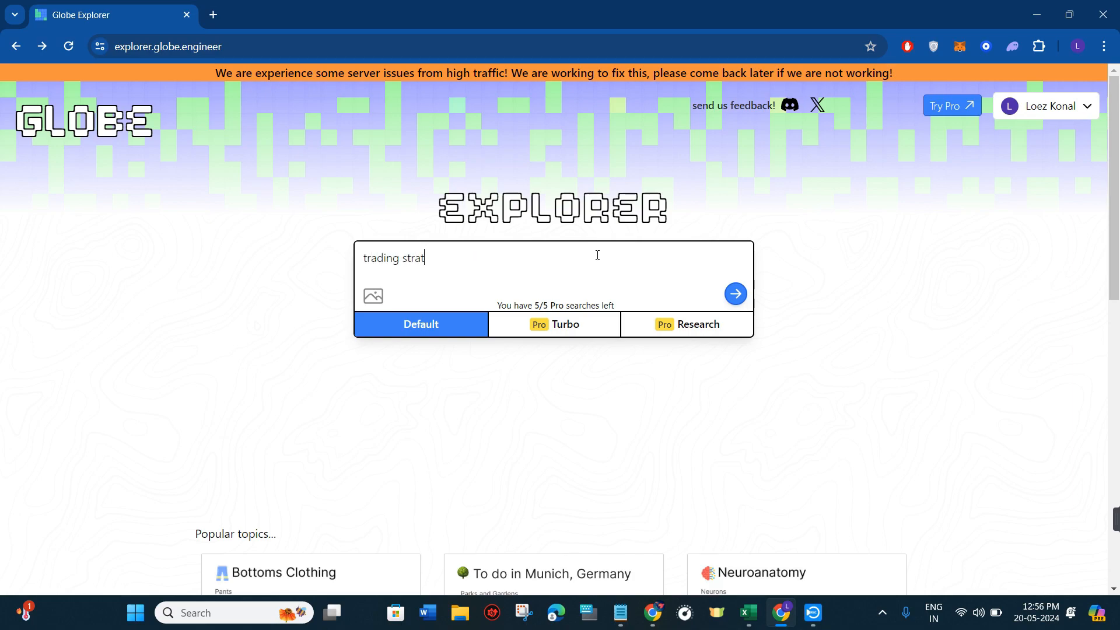
pyautogui.write('egies of c')
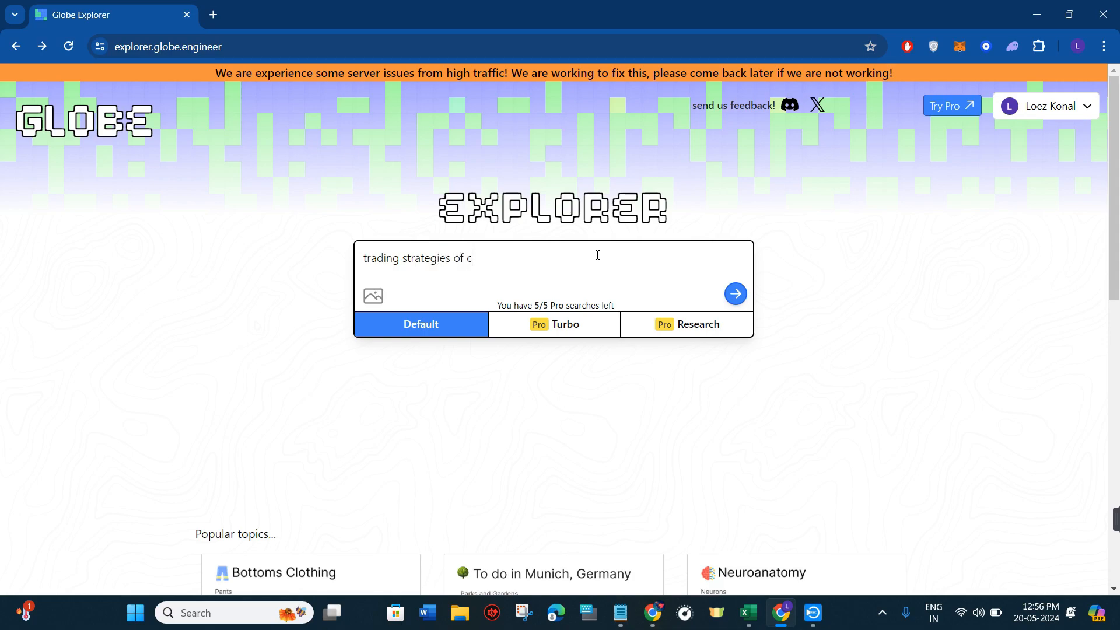
pyautogui.write('ryptocu')
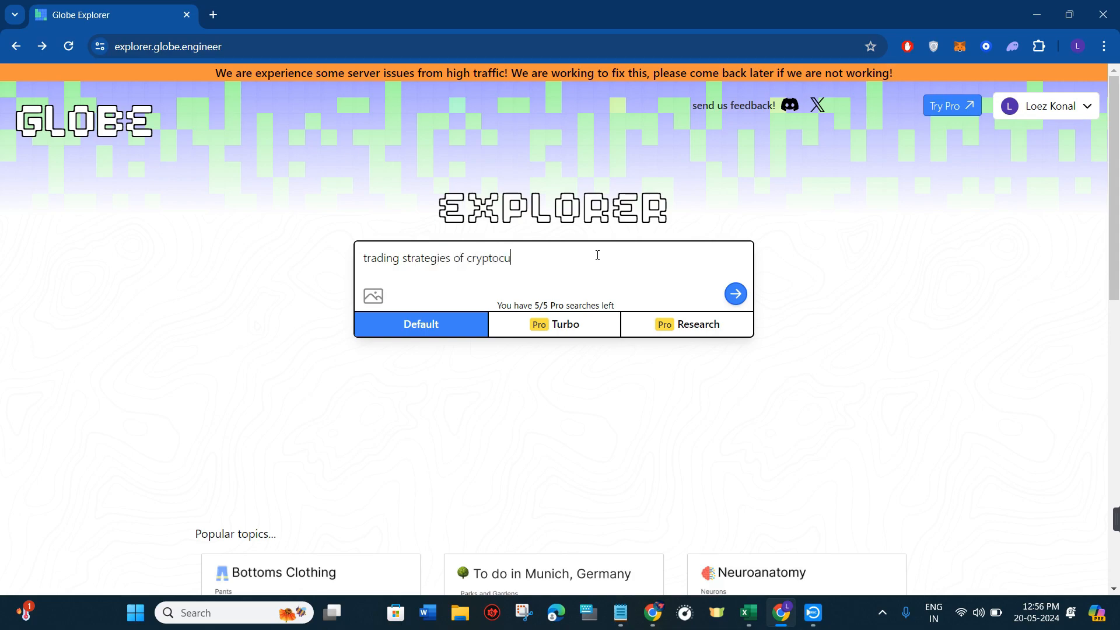
pyautogui.write('rrency')
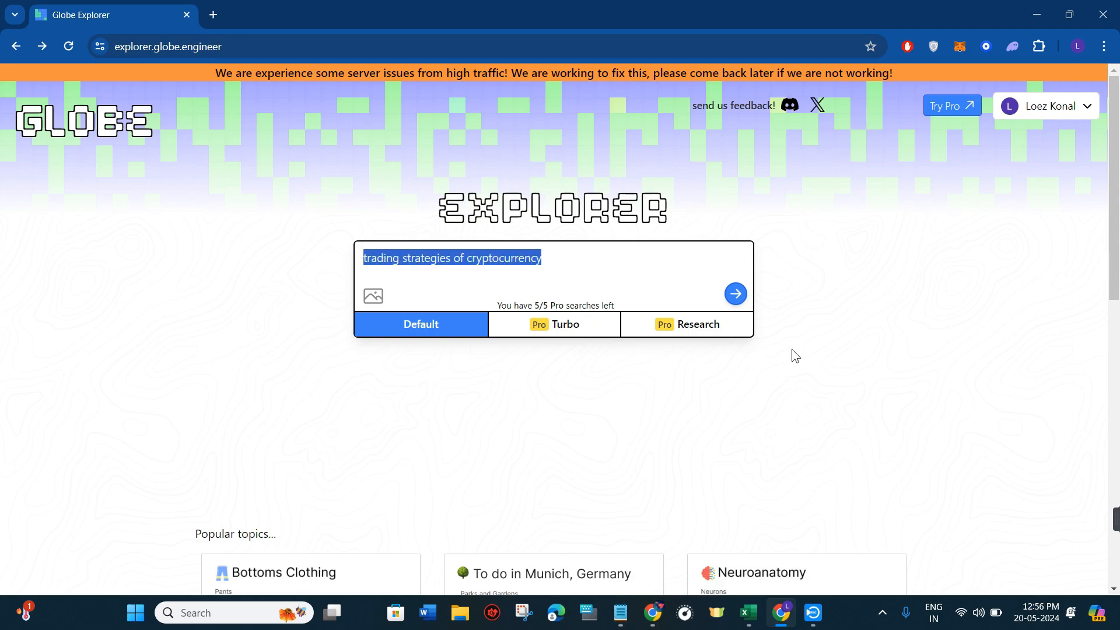
pyautogui.click(735, 294)
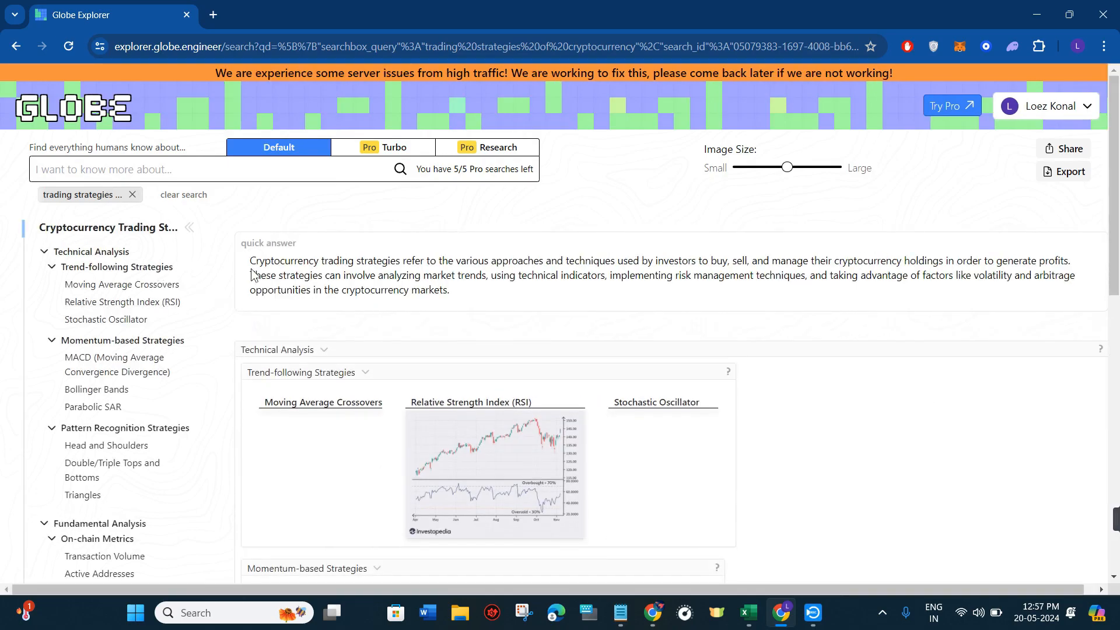
# Step: Select the cryptocurrency quick answer text in the results
pyautogui.scroll(-3)
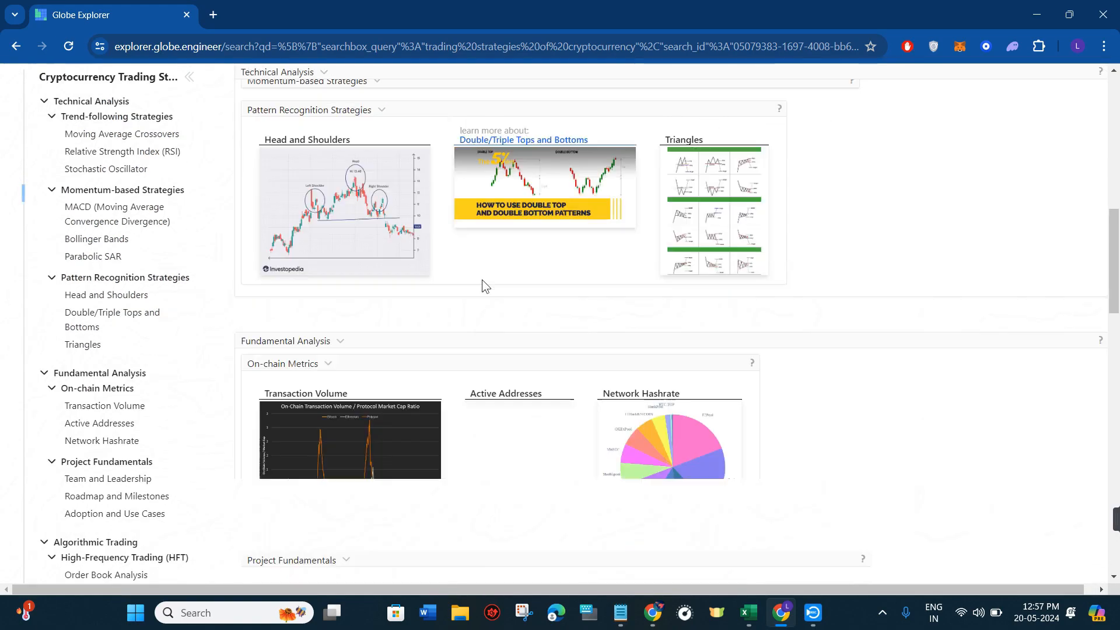
pyautogui.scroll(-3)
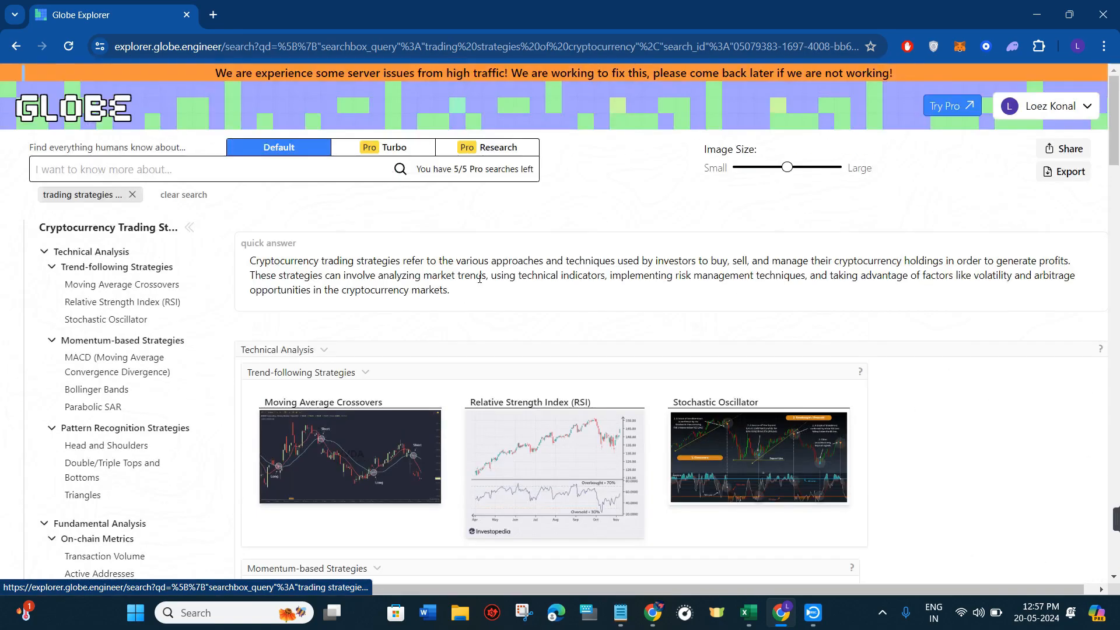
pyautogui.moveTo(249, 260); pyautogui.dragTo(449, 290)
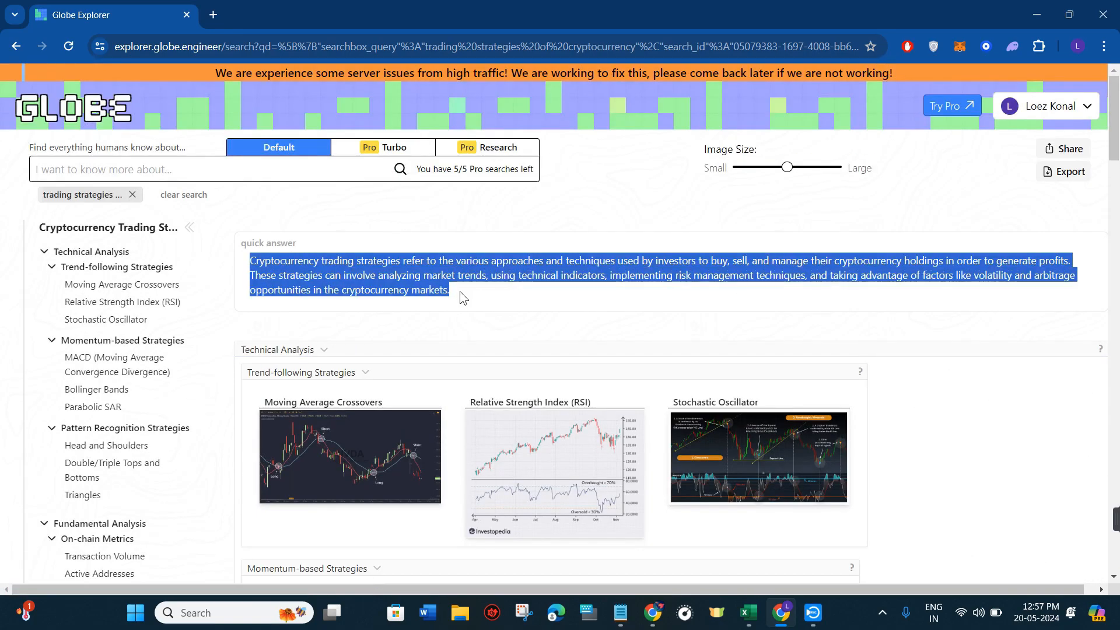
pyautogui.moveTo(459, 302)
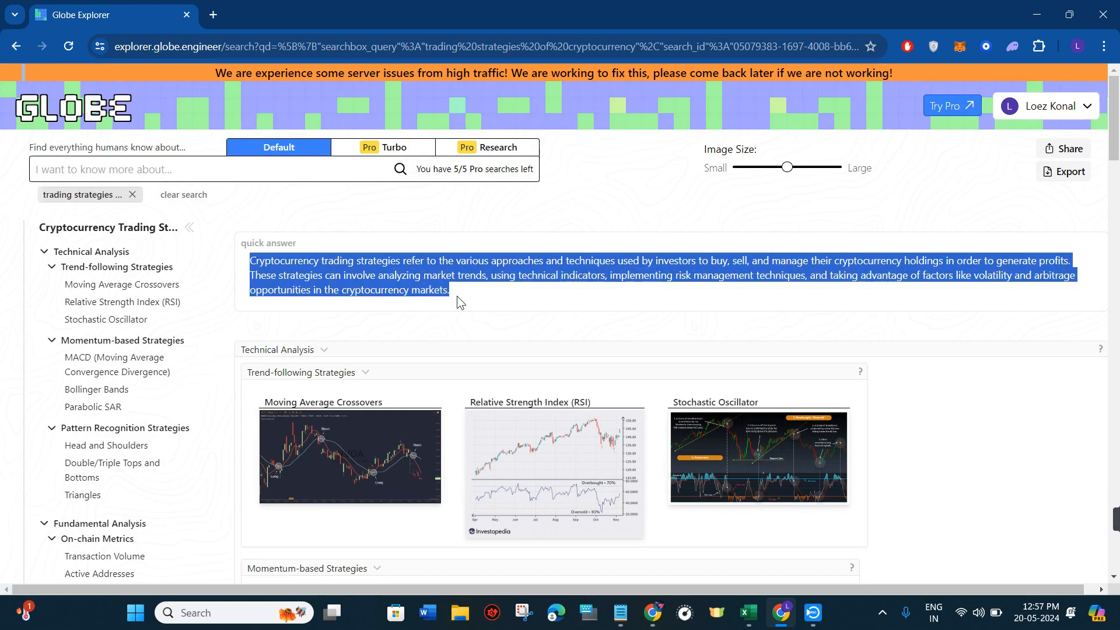
pyautogui.moveTo(222, 391)
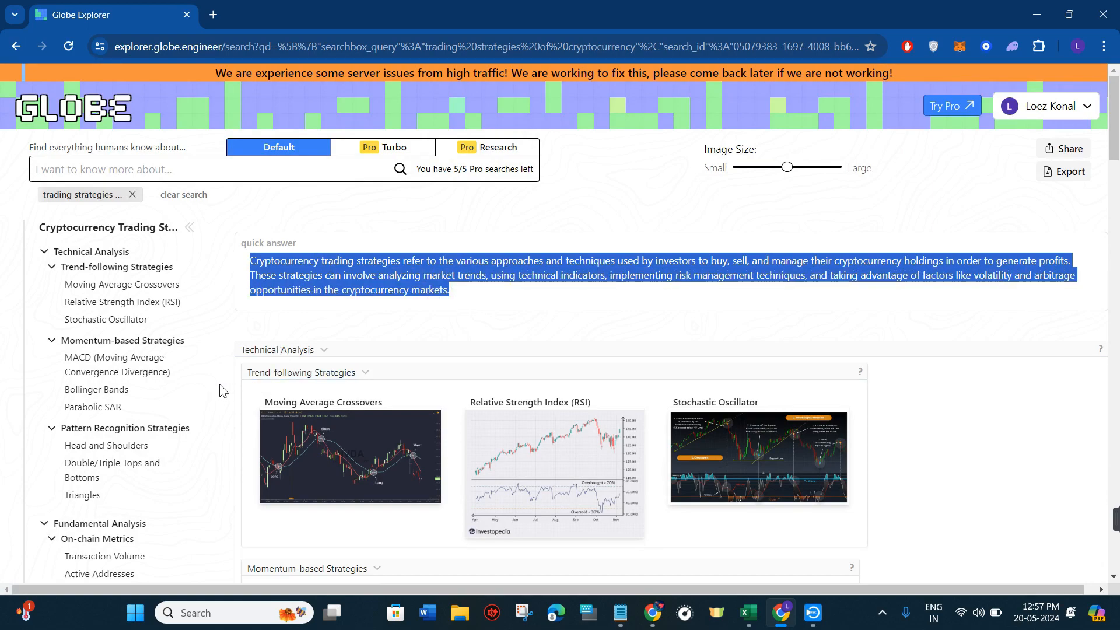
# Step: Stack a MACD search from the item under Momentum-based Strategies
pyautogui.scroll(-3)
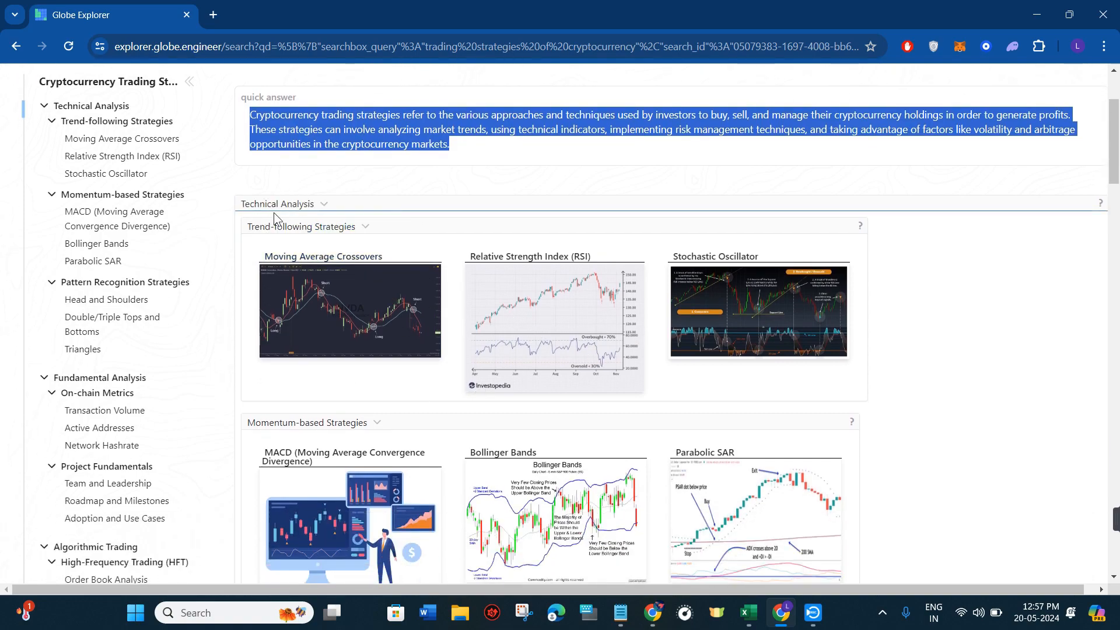
pyautogui.scroll(-3)
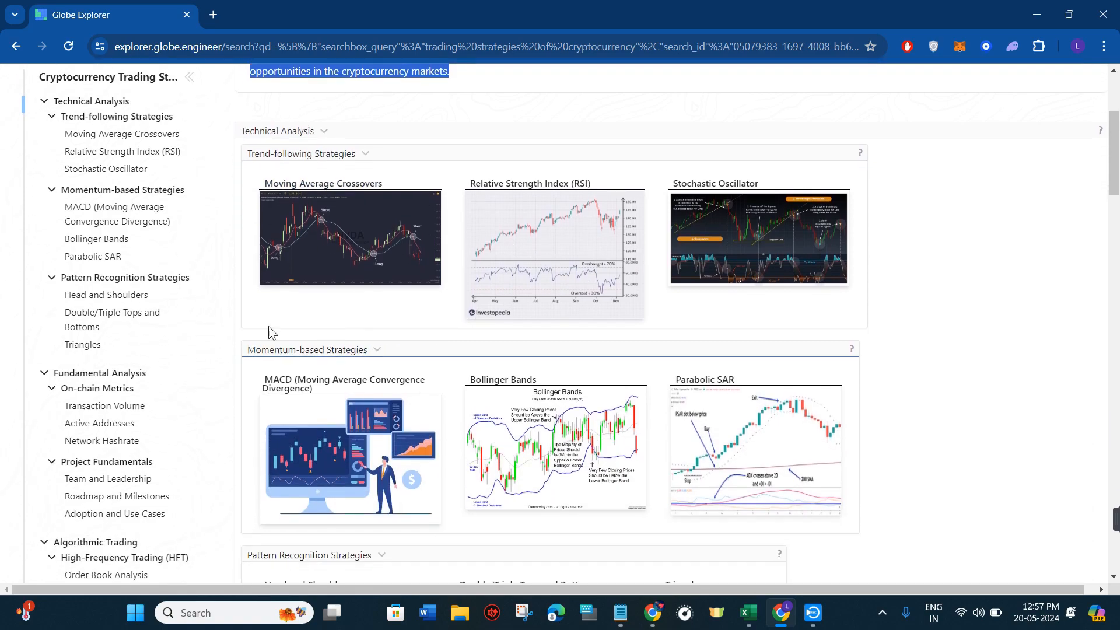
pyautogui.scroll(-3)
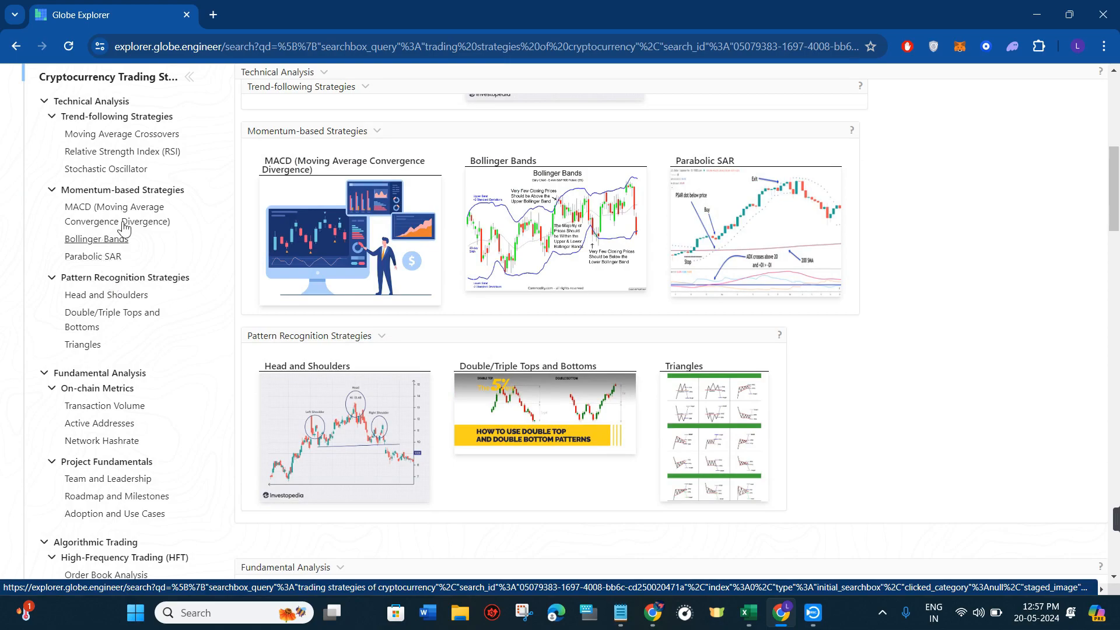
pyautogui.scroll(-3)
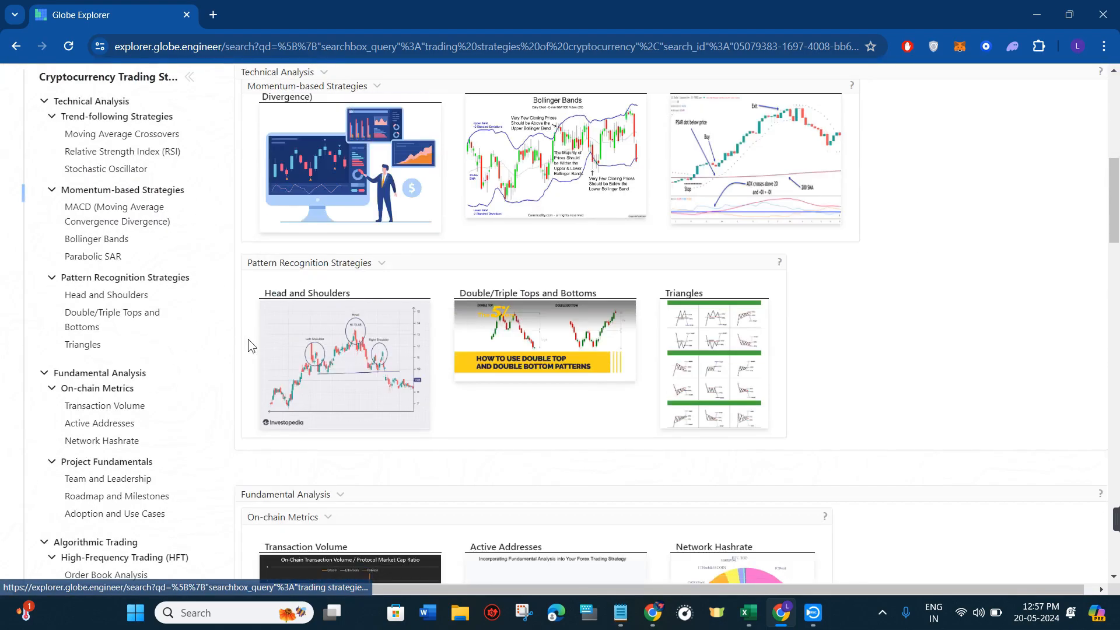
pyautogui.scroll(-3)
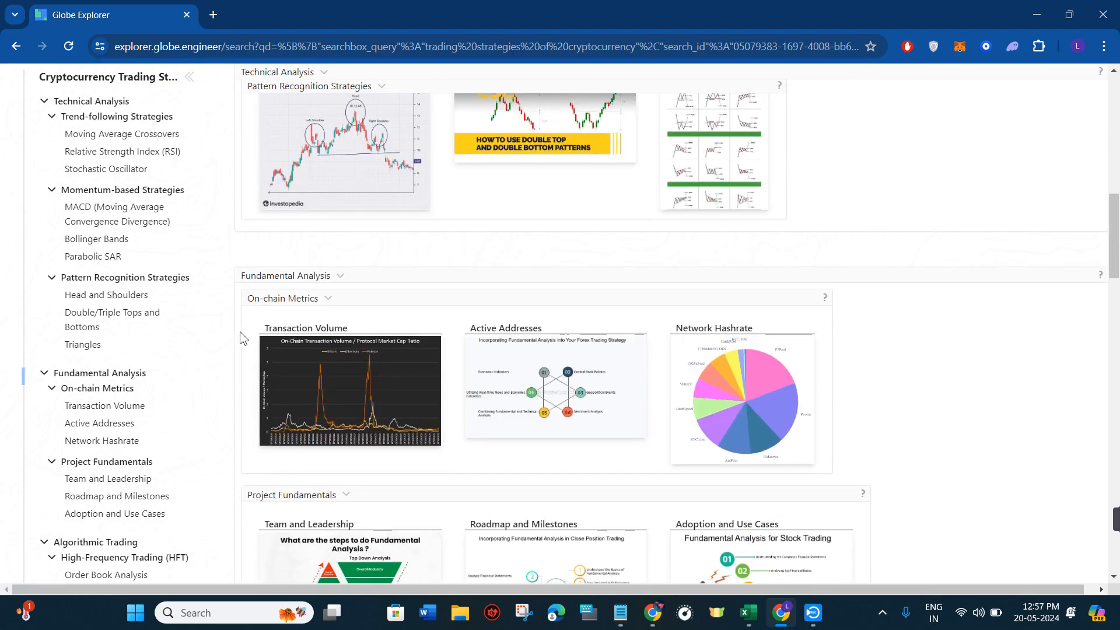
pyautogui.scroll(-3)
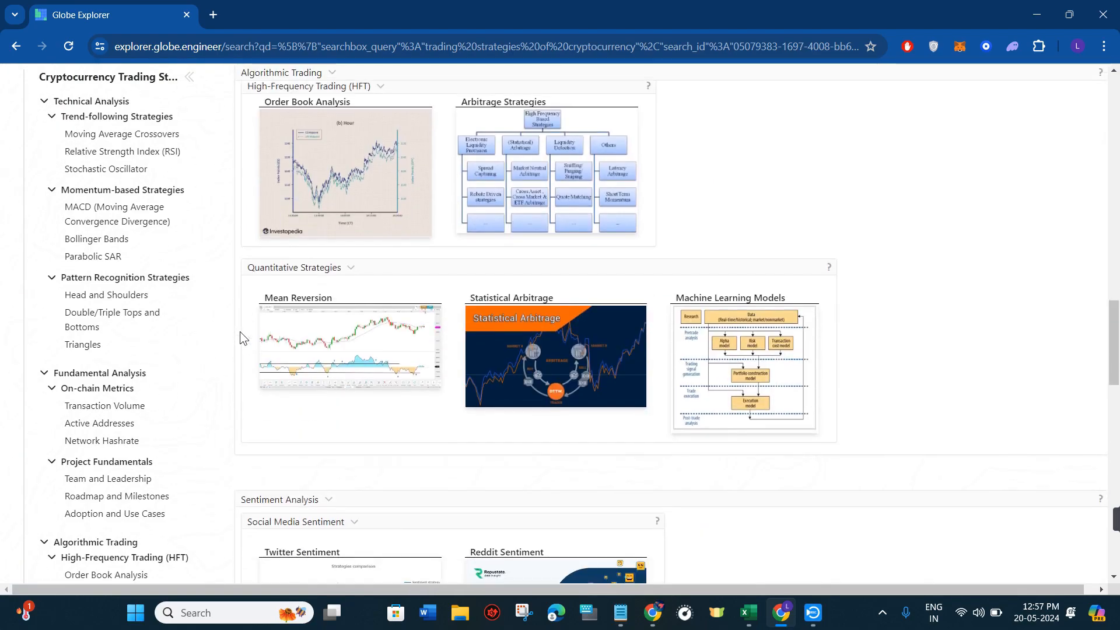
pyautogui.scroll(3)
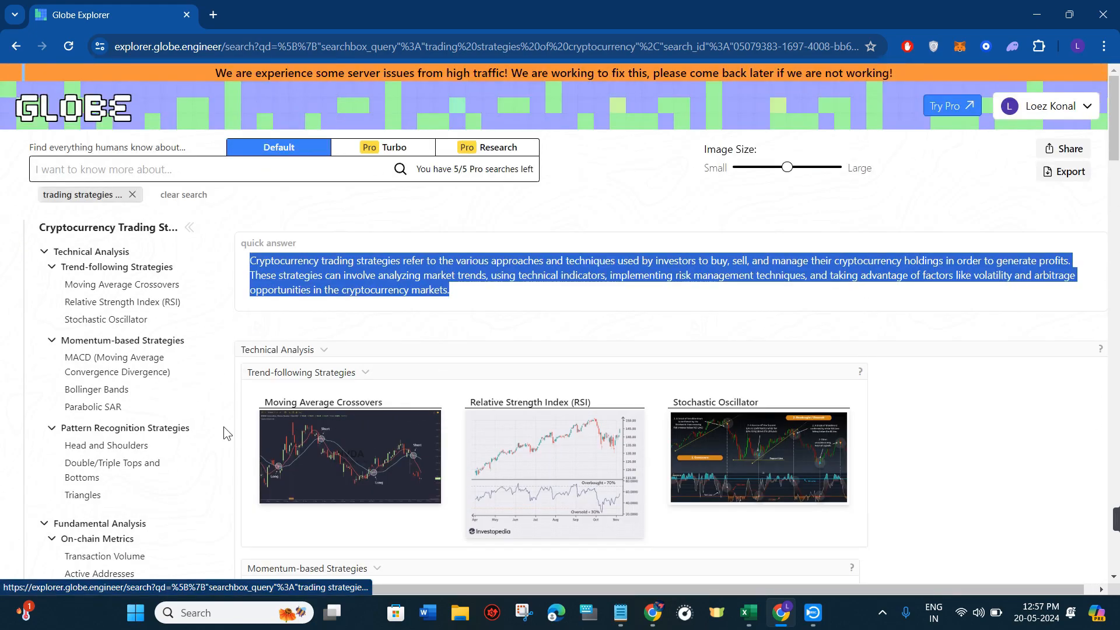
pyautogui.scroll(-3)
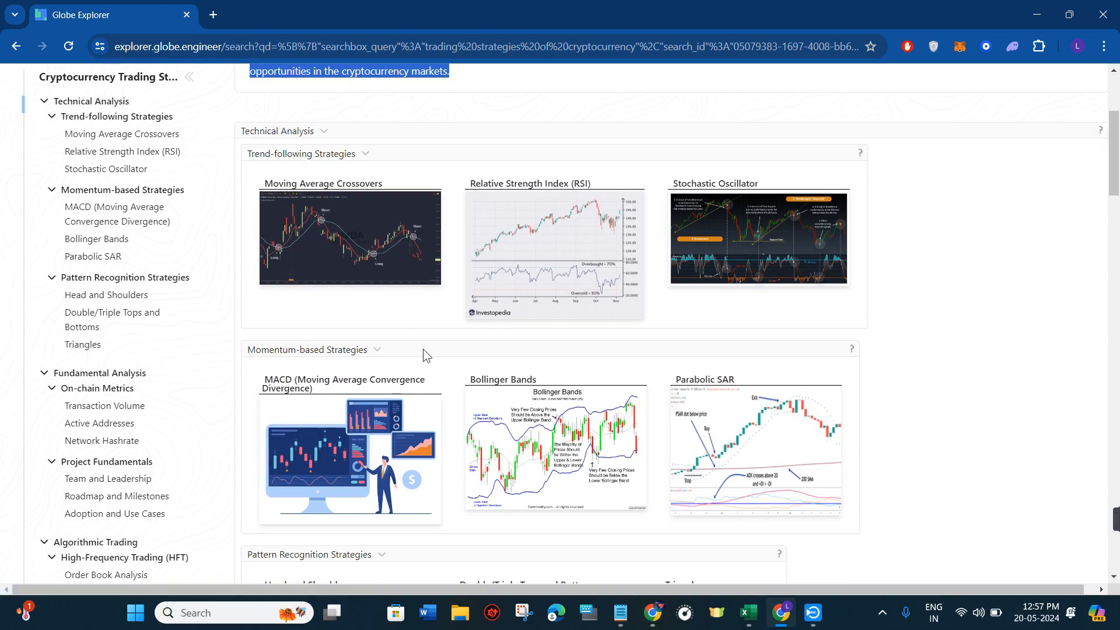
pyautogui.click(350, 457)
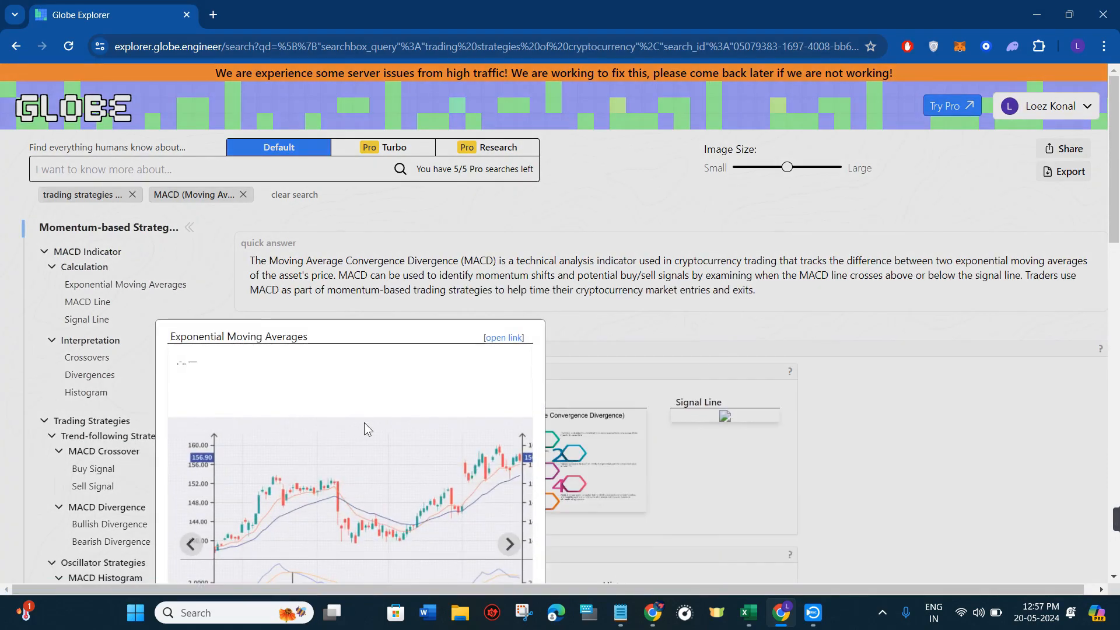
# Step: Open the Investopedia MACD article in a new tab, return to the results and dismiss the Pro offer
pyautogui.click(502, 337)
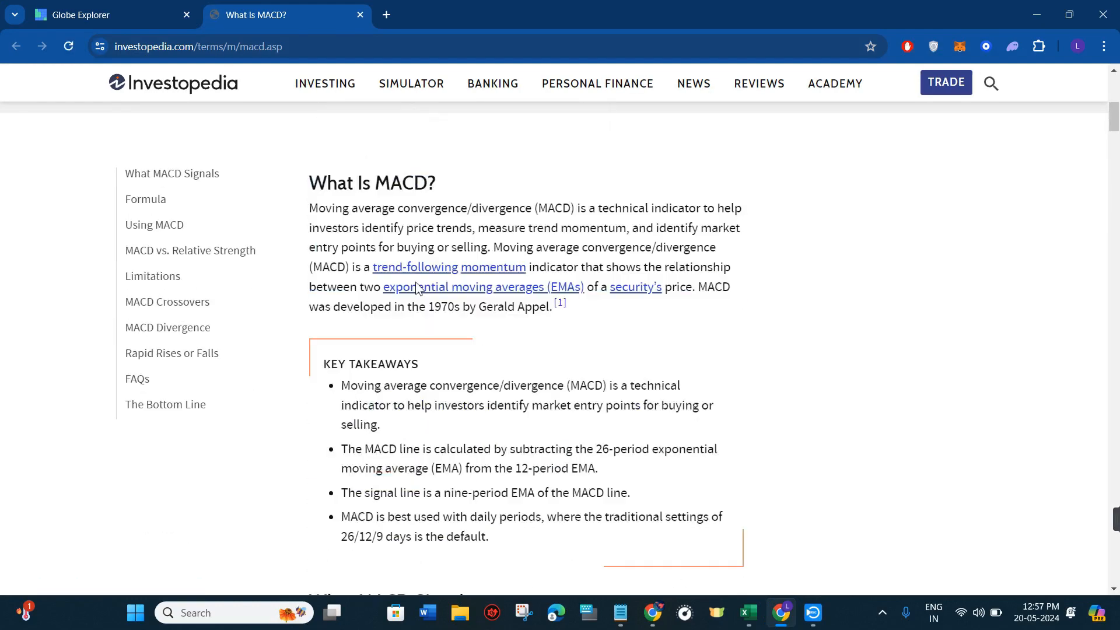
pyautogui.scroll(-3)
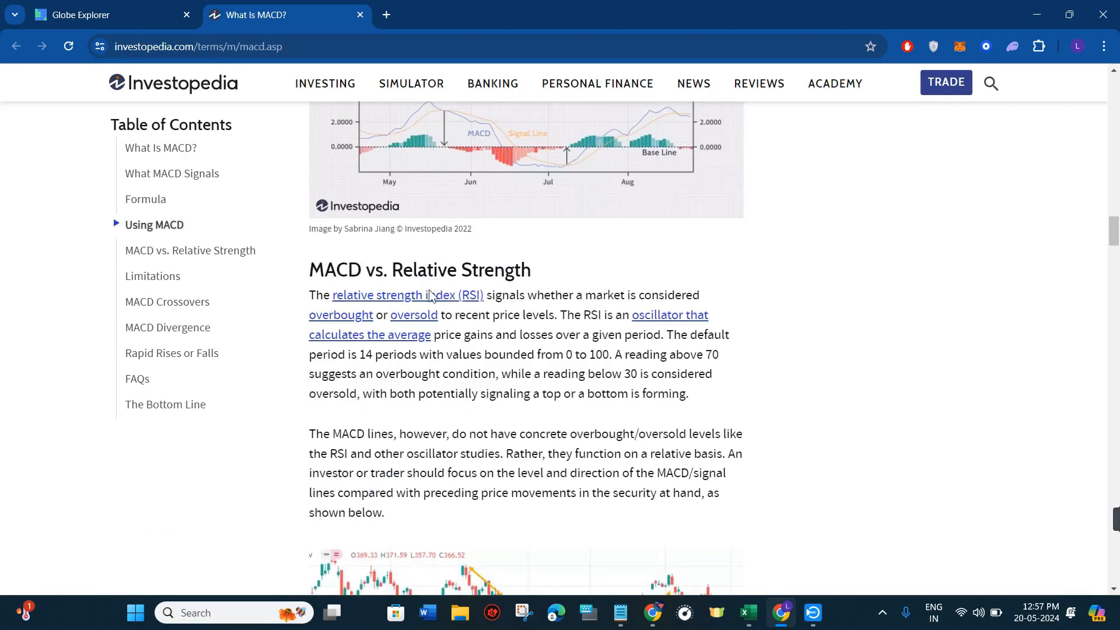
pyautogui.click(100, 14)
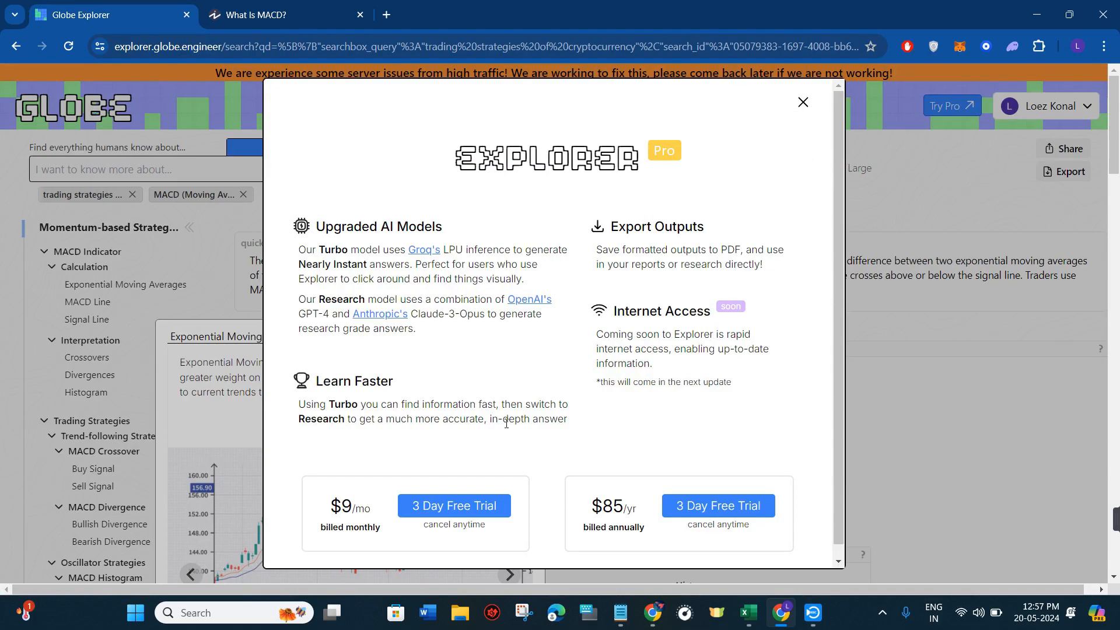
pyautogui.click(801, 103)
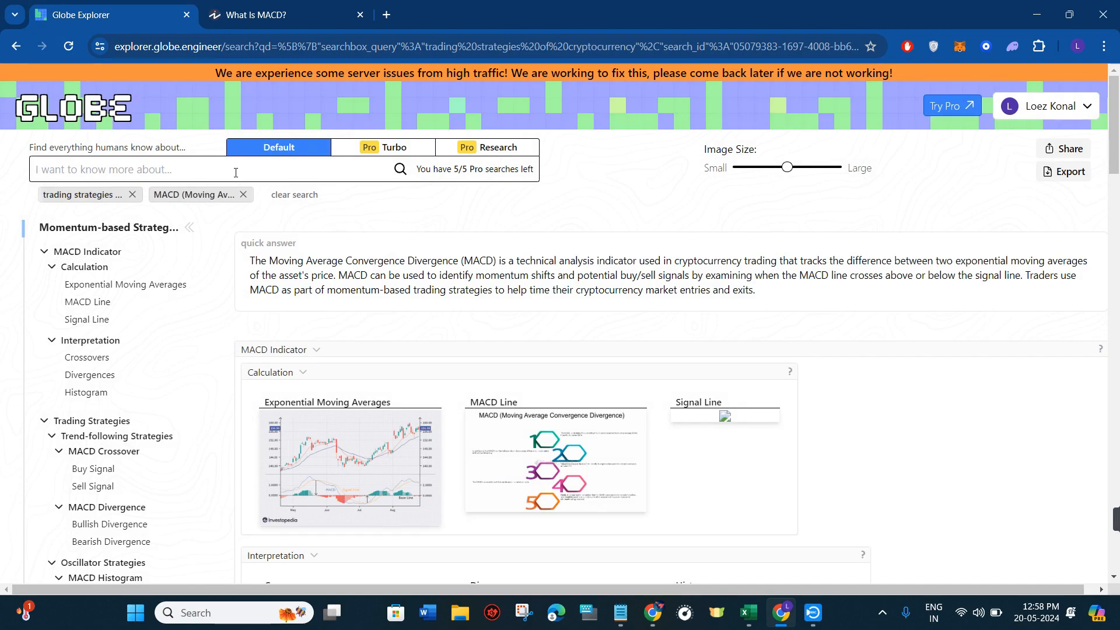
# Step: Enter 'what are the main ai softwares in the industry of film' in the search box
pyautogui.write('w')
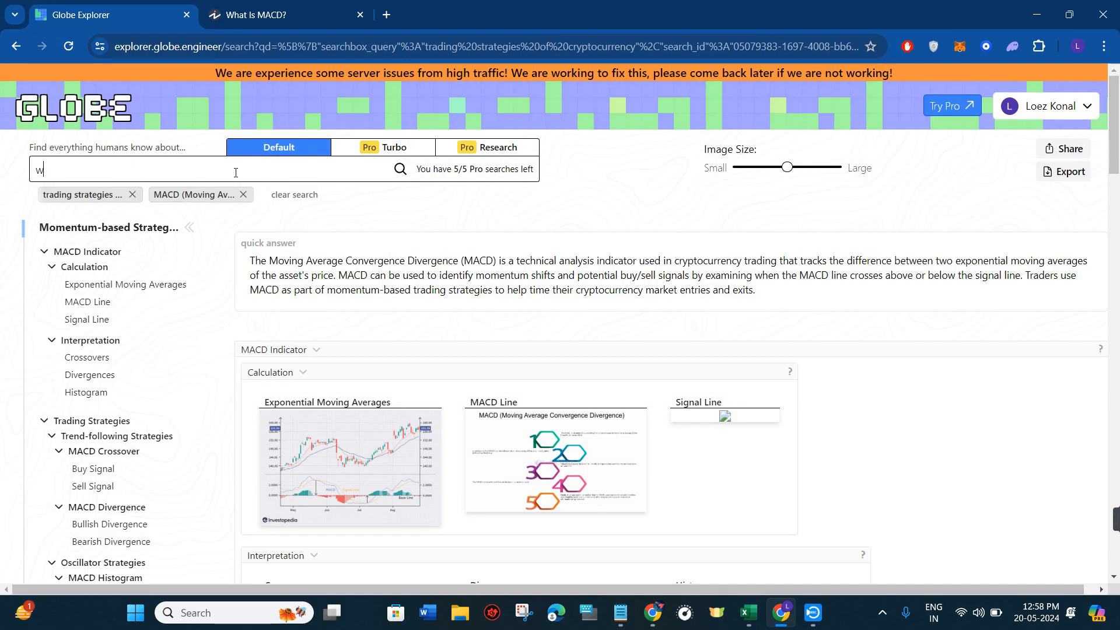
pyautogui.write('hat are the main ai softwares in the i')
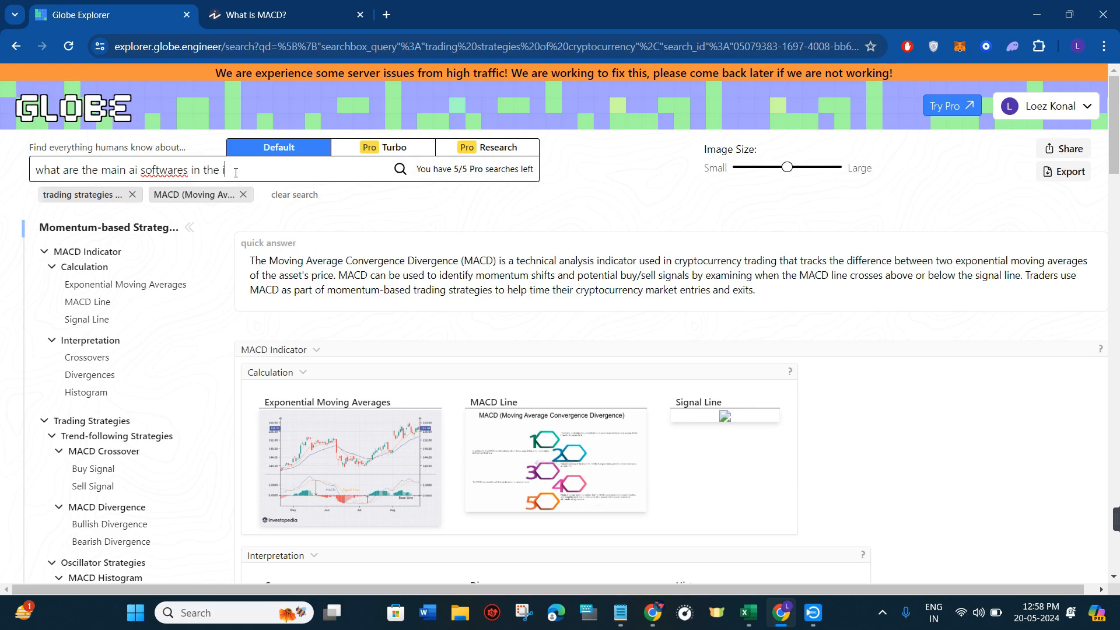
pyautogui.write('ndustry of')
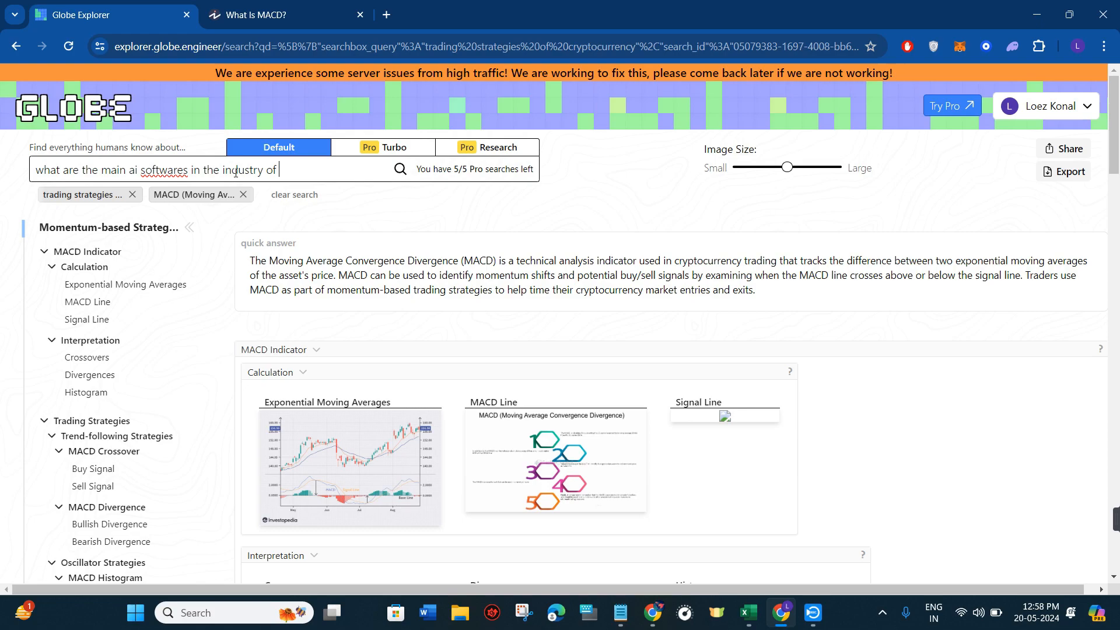
pyautogui.write('film')
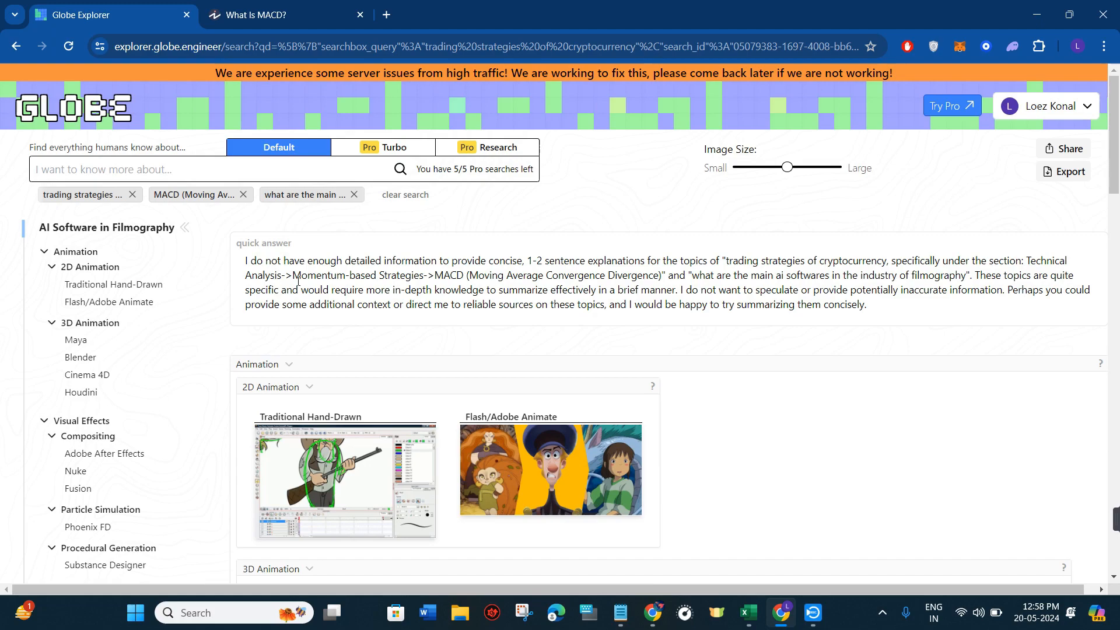
pyautogui.moveTo(879, 316)
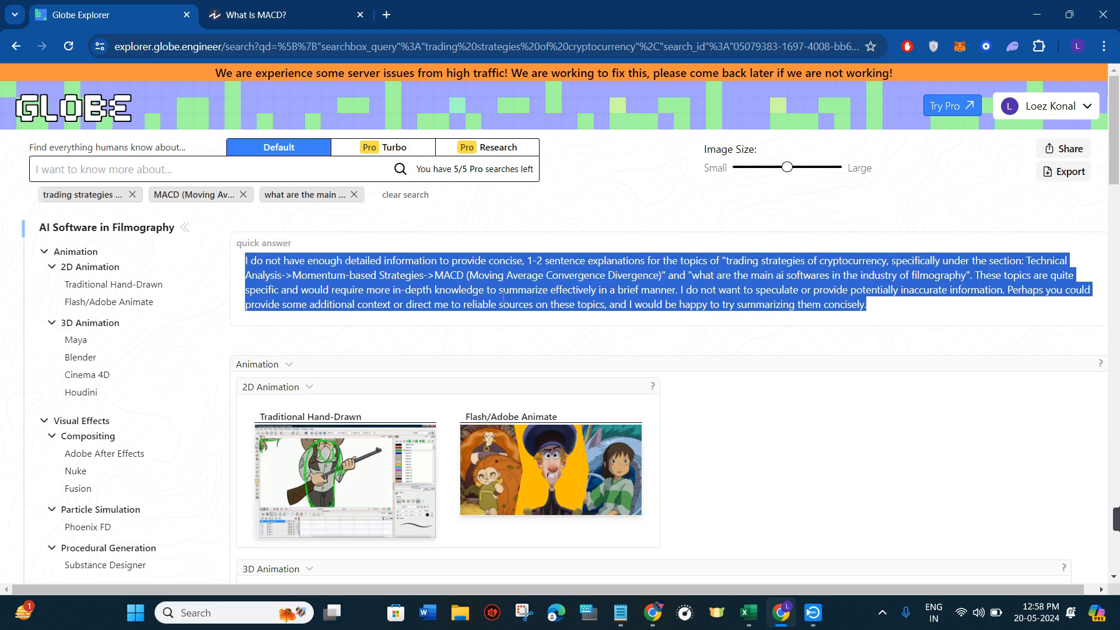
pyautogui.scroll(-3)
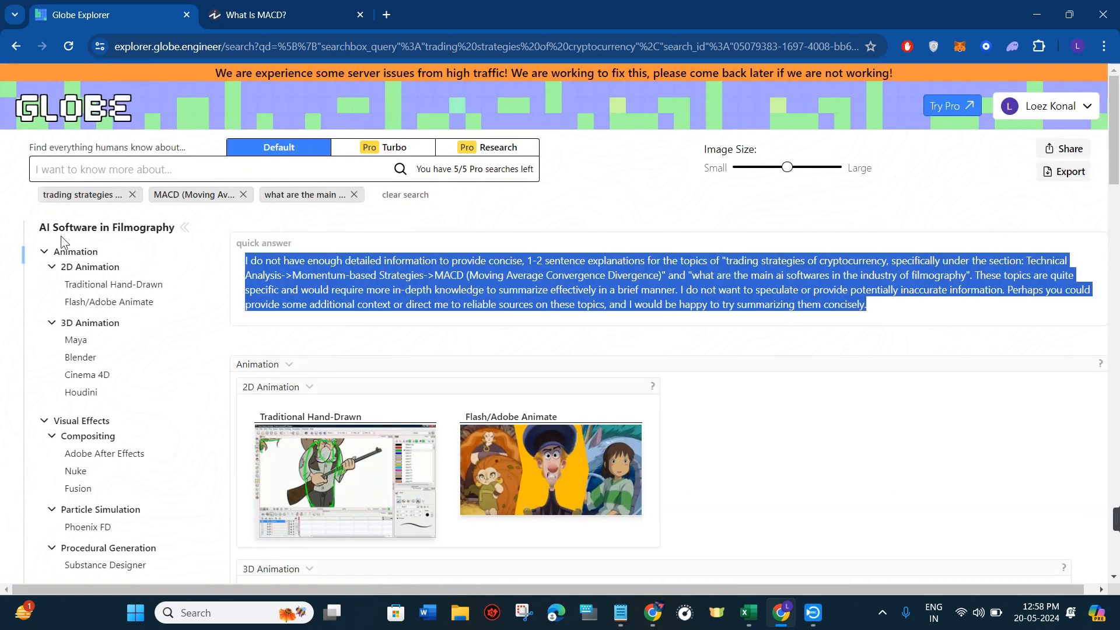
pyautogui.moveTo(360, 355)
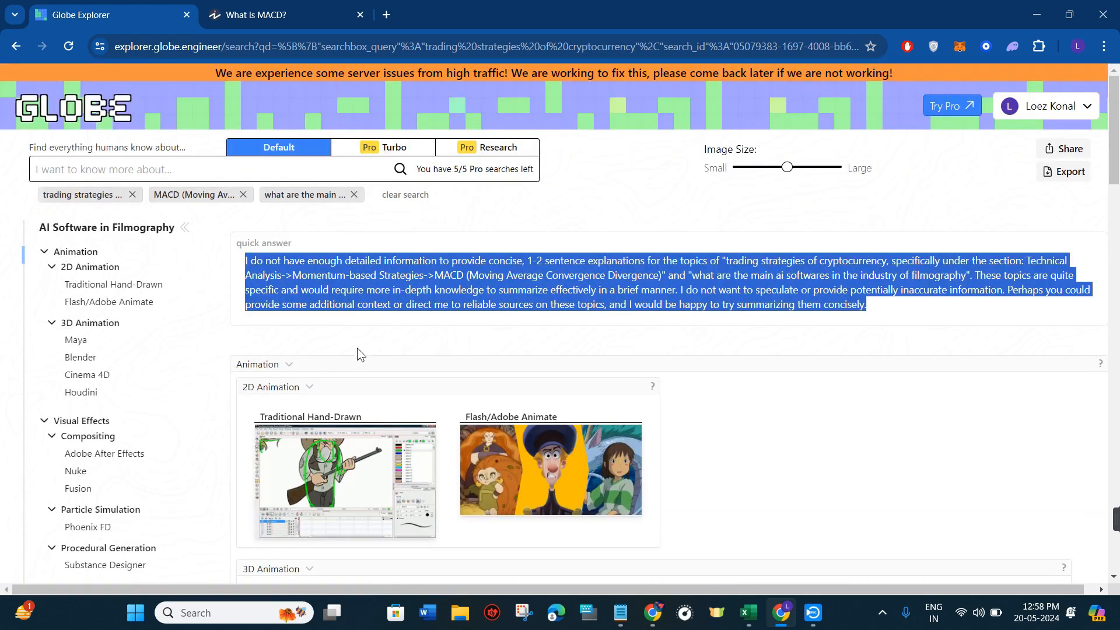
pyautogui.scroll(-3)
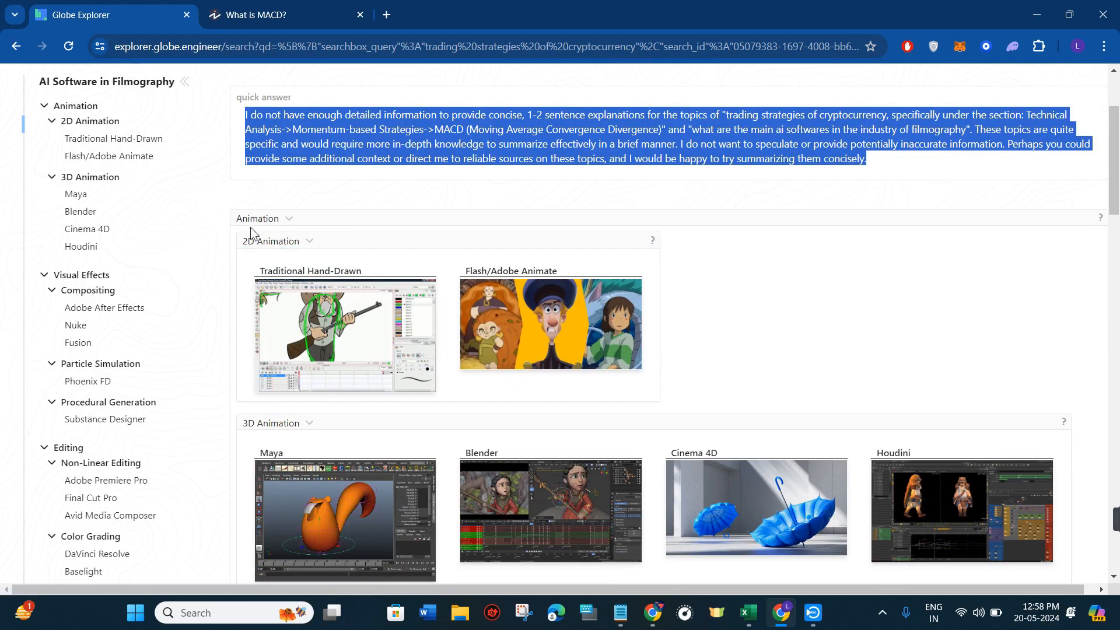
pyautogui.moveTo(655, 256)
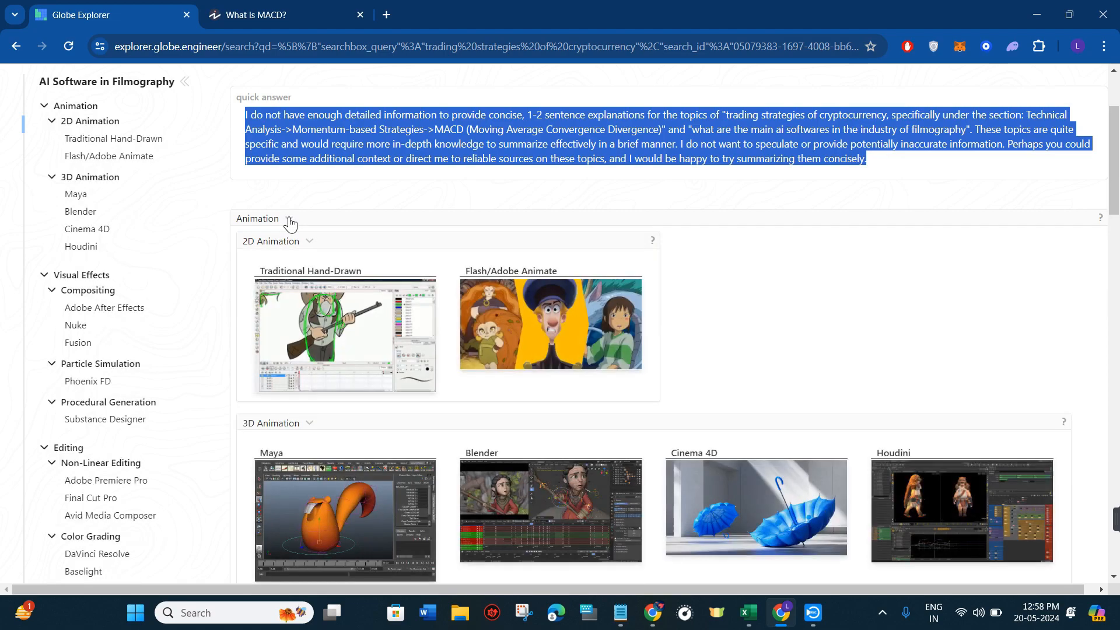
pyautogui.moveTo(651, 244)
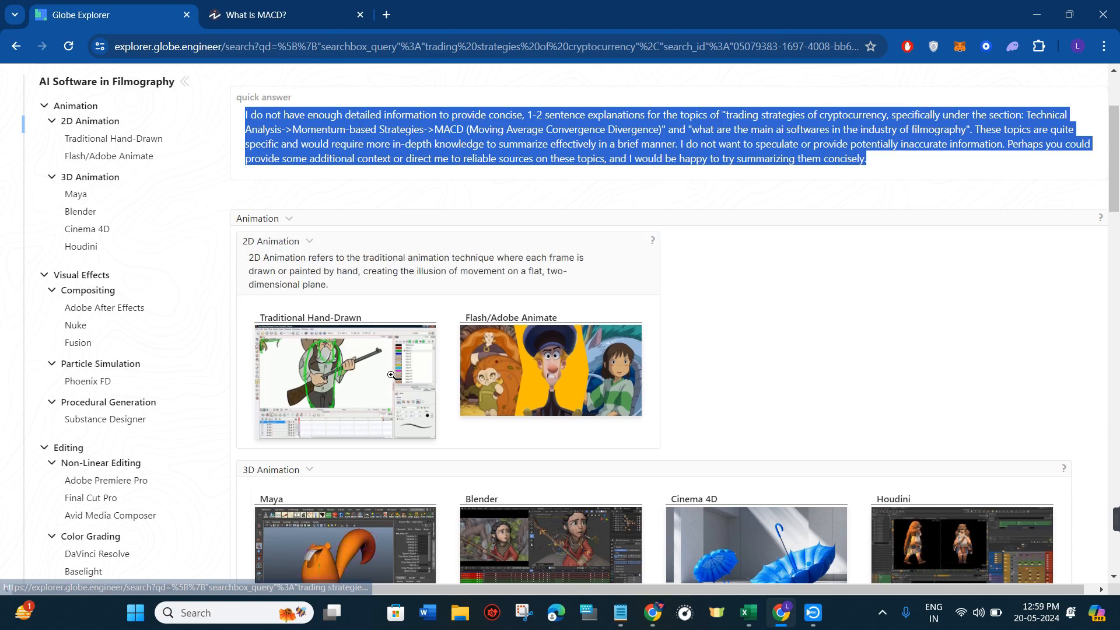
pyautogui.moveTo(344, 321)
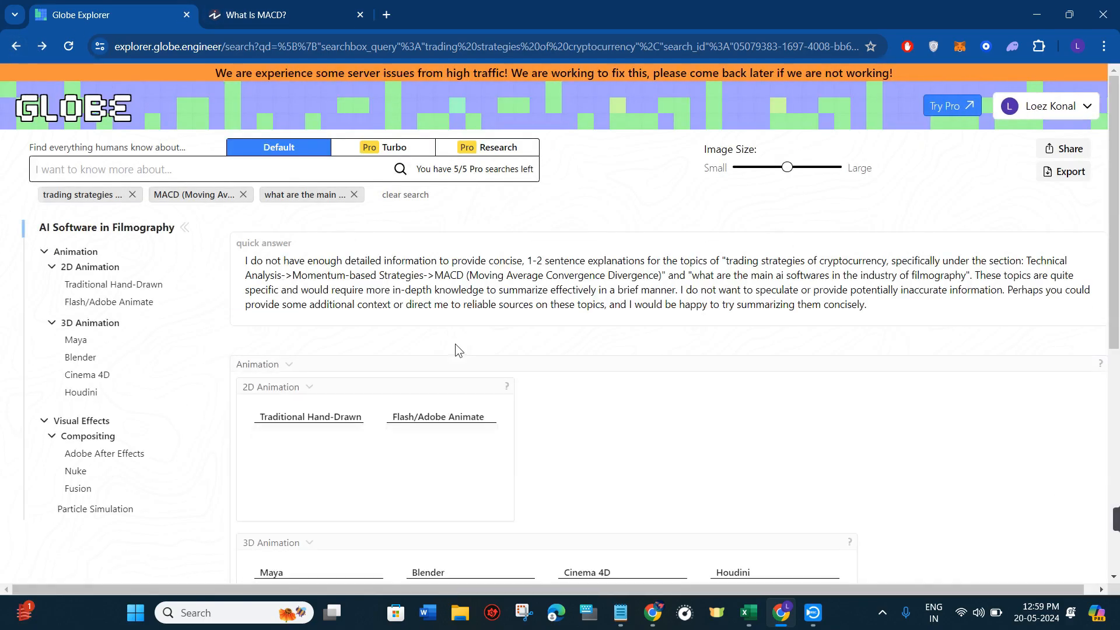
pyautogui.scroll(-3)
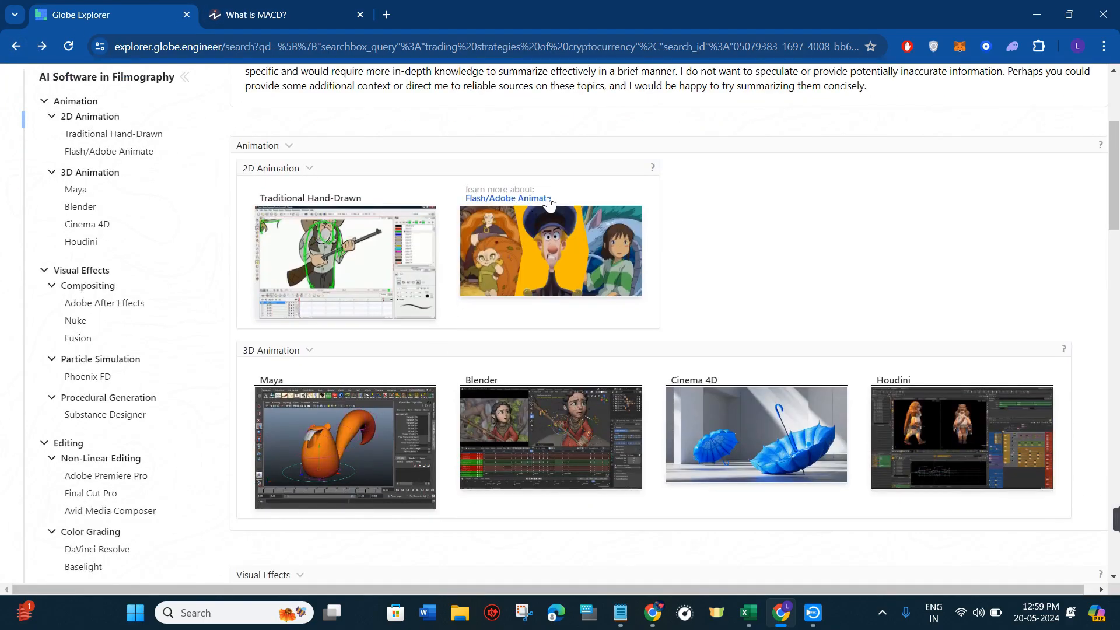
pyautogui.scroll(-3)
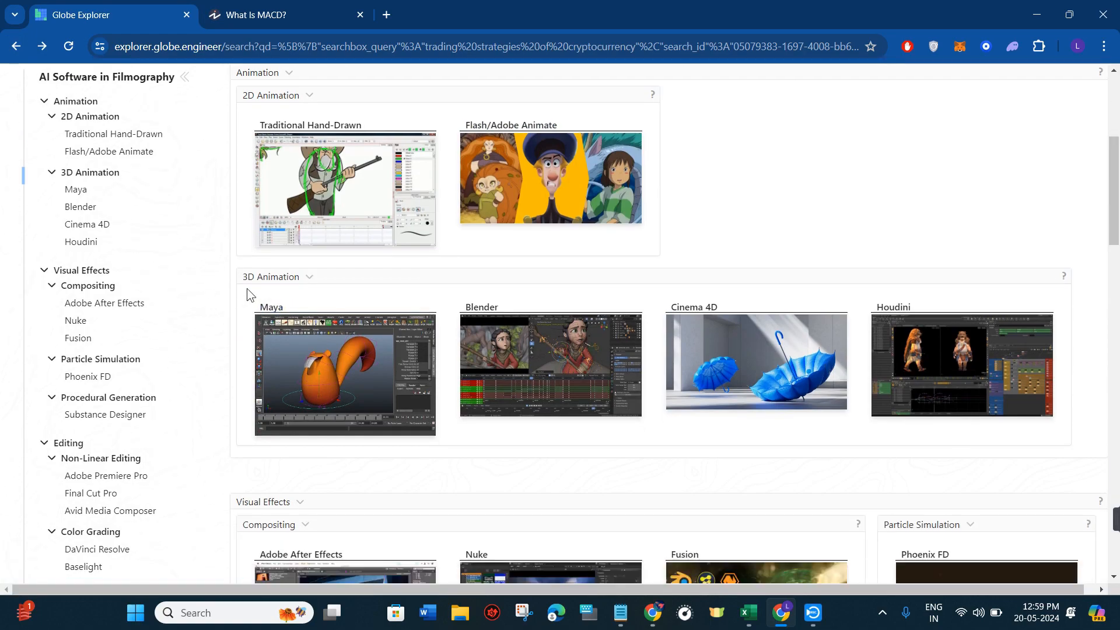
pyautogui.moveTo(304, 277)
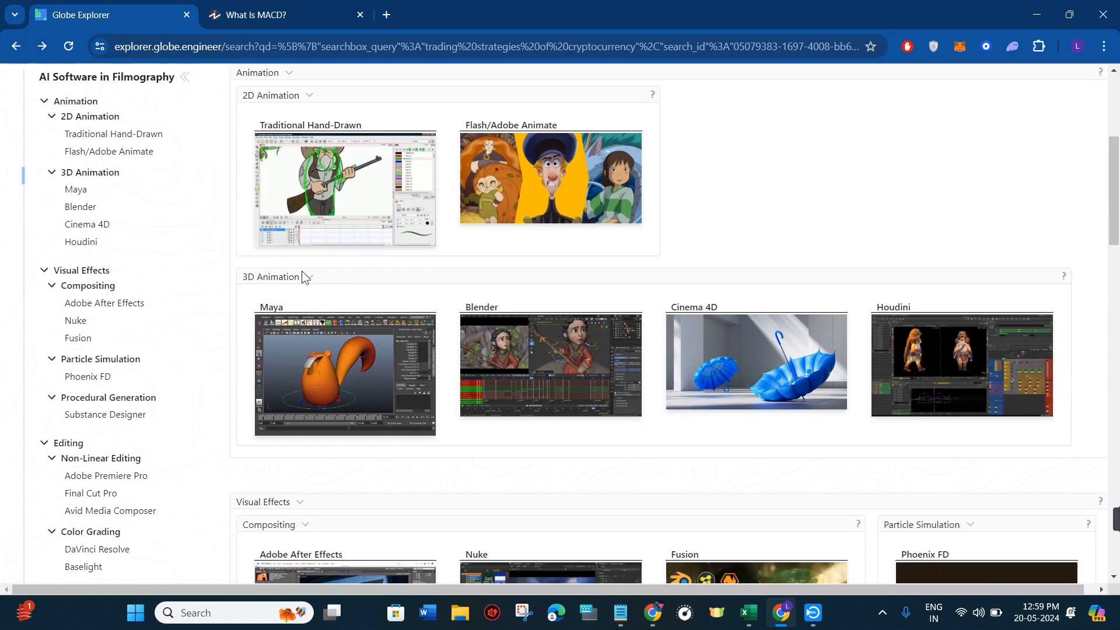
pyautogui.scroll(-3)
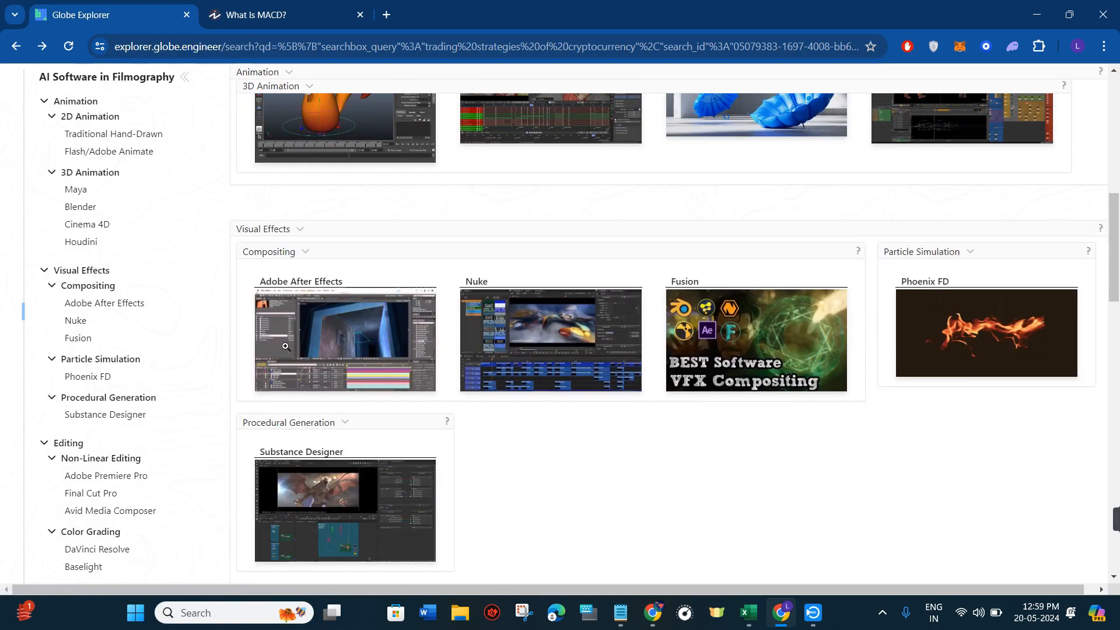
pyautogui.scroll(-3)
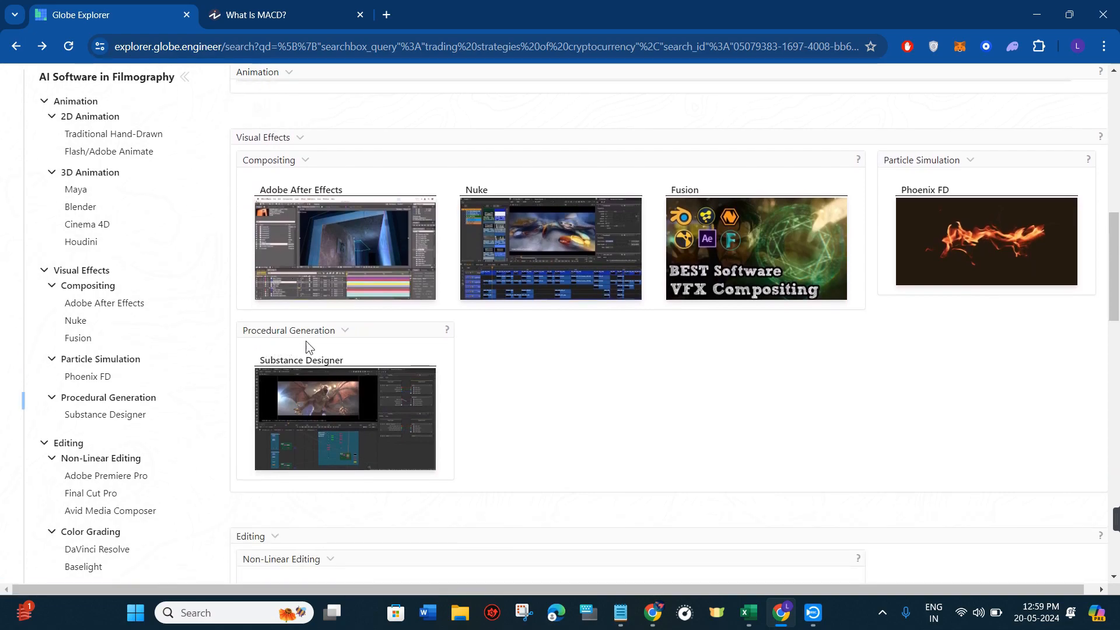
pyautogui.scroll(-3)
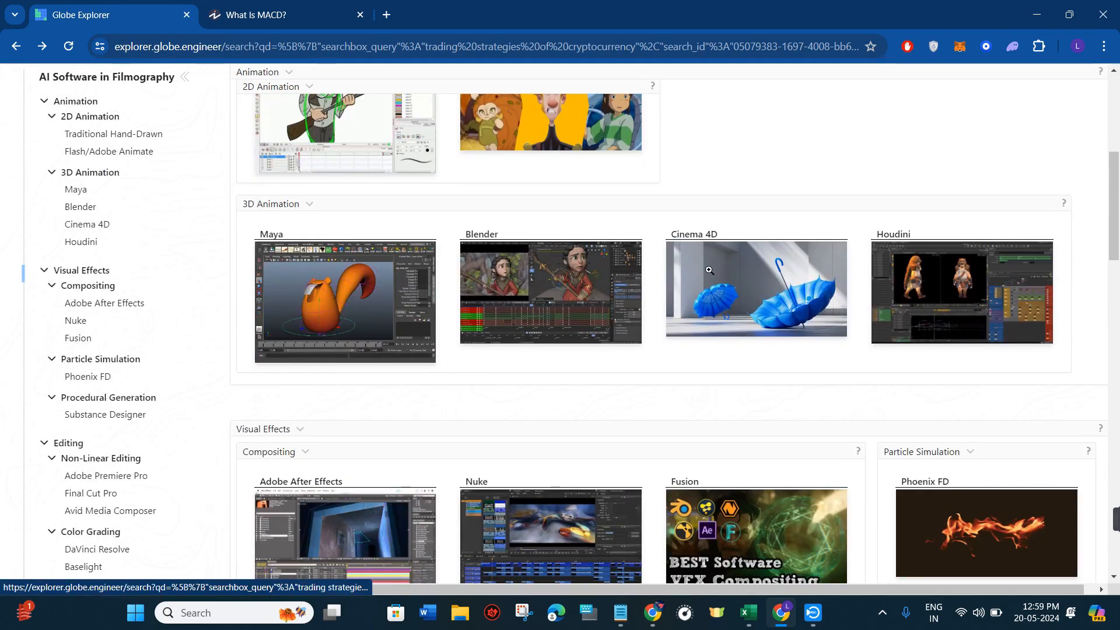
# Step: Open Maxon's Cinema 4D source page in a new tab from its entry, then return to the results
pyautogui.click(755, 288)
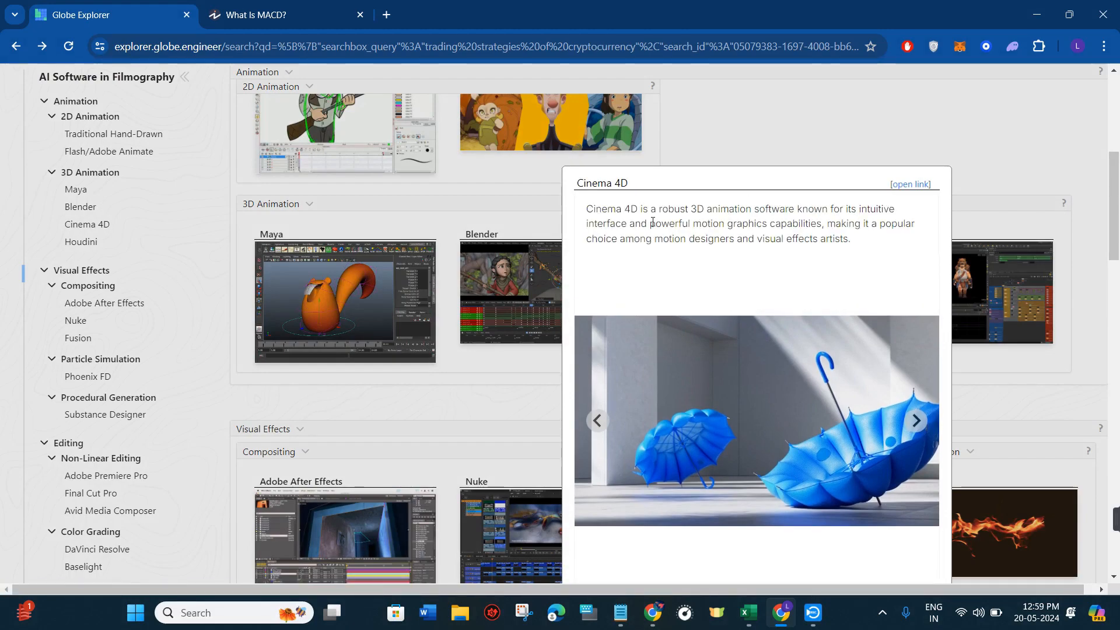
pyautogui.moveTo(587, 209); pyautogui.dragTo(772, 238)
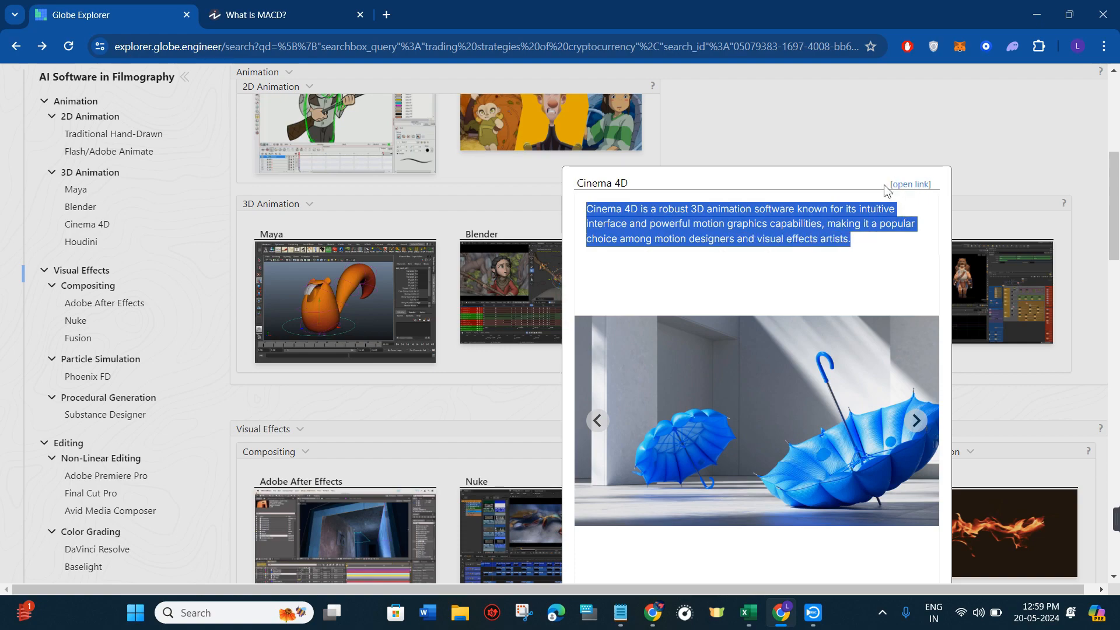
pyautogui.click(908, 185)
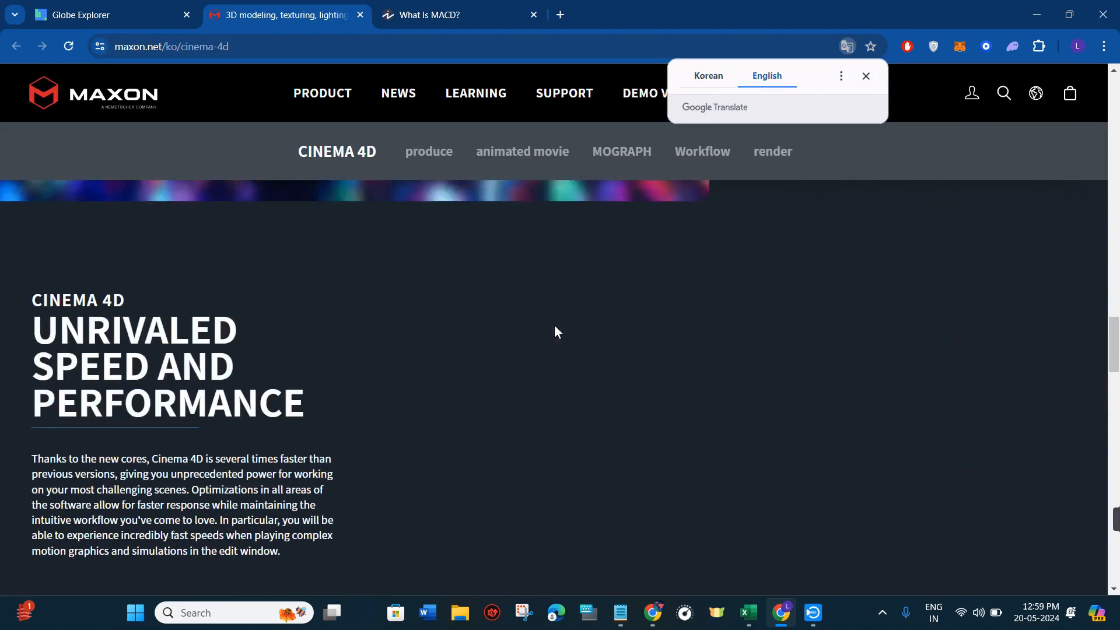
pyautogui.click(108, 14)
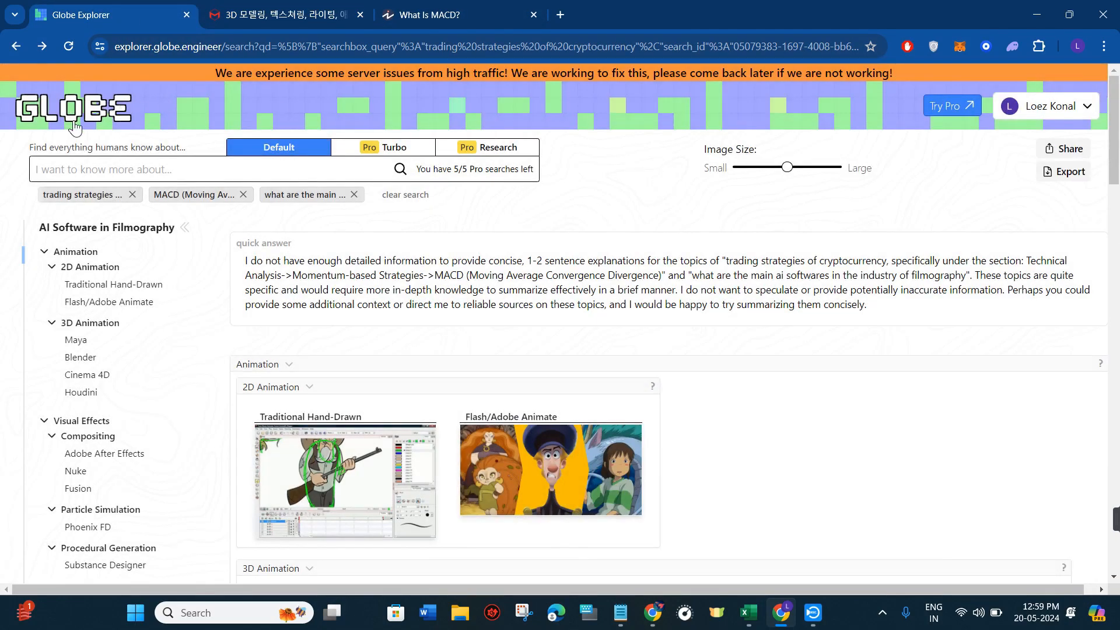
pyautogui.moveTo(350, 138)
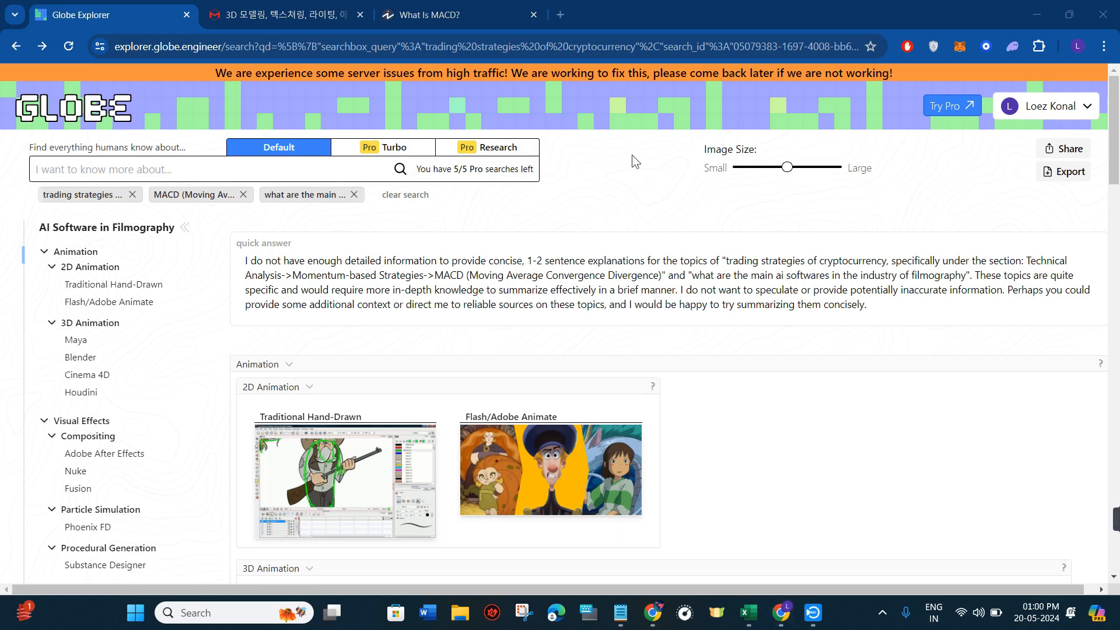
pyautogui.moveTo(705, 162)
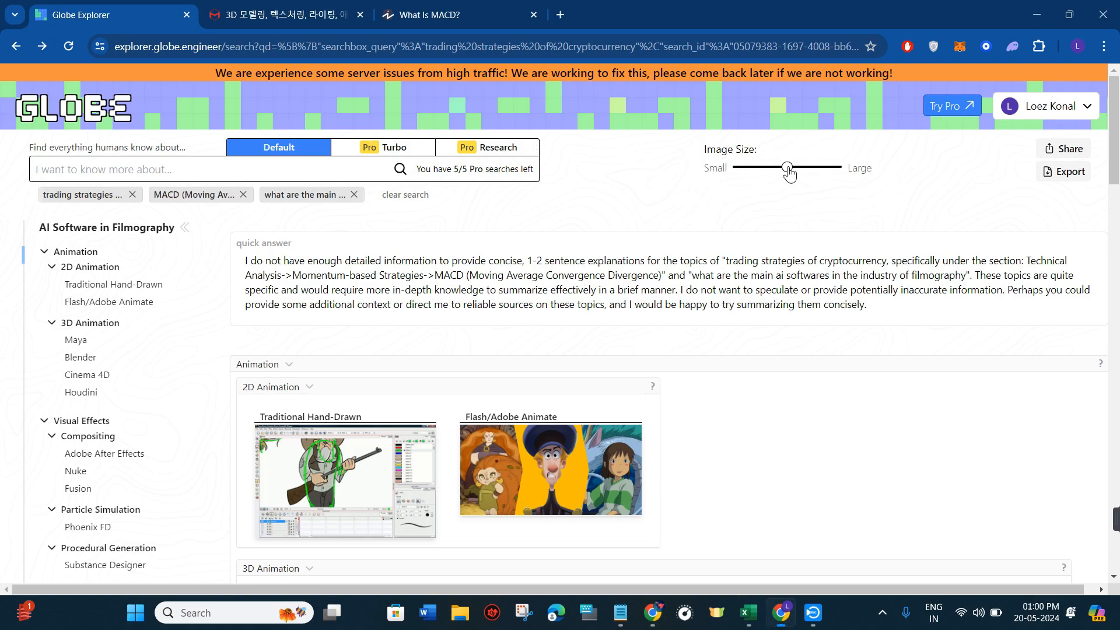
# Step: Enlarge the result images with the Image Size slider toward Large
pyautogui.moveTo(788, 166); pyautogui.dragTo(810, 167)
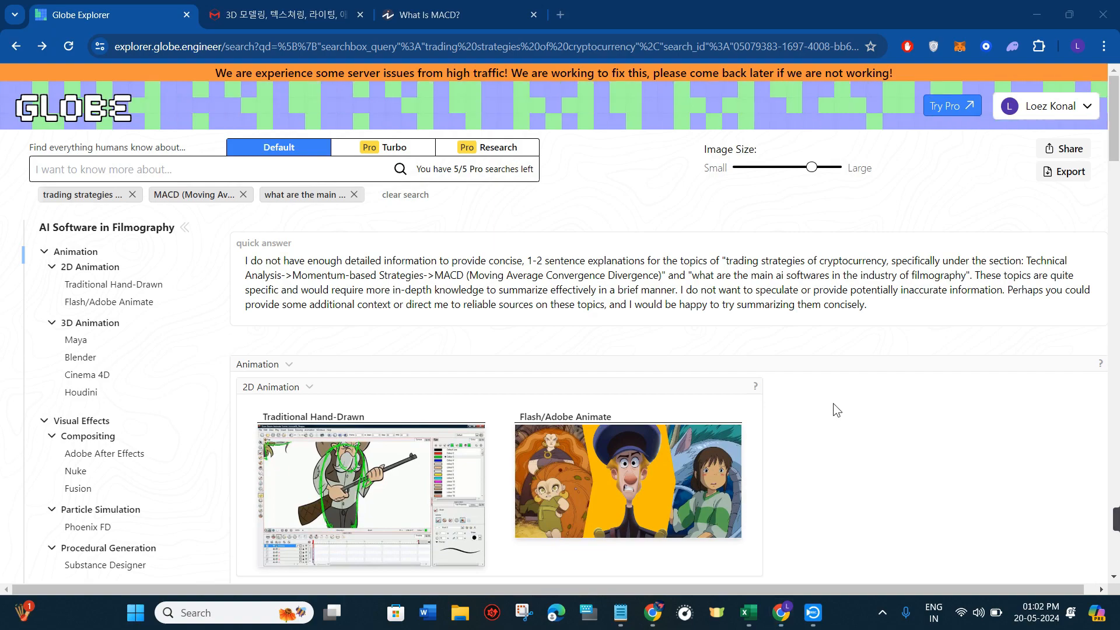
pyautogui.moveTo(1026, 195)
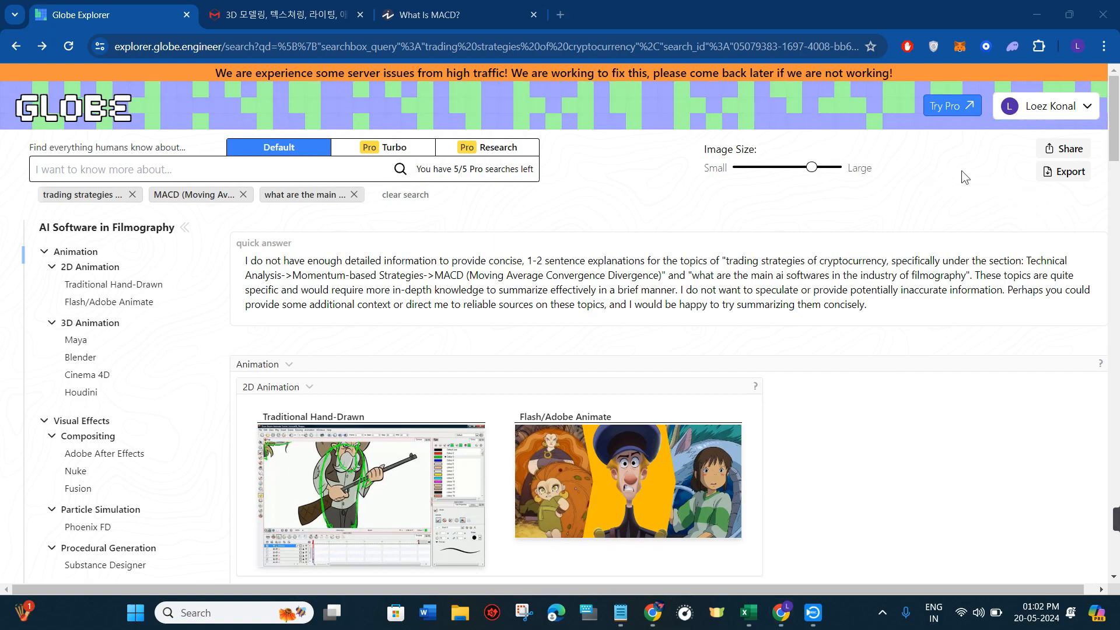
# Step: Share the search, copying its link and bringing up the Windows share sheet
pyautogui.click(1063, 148)
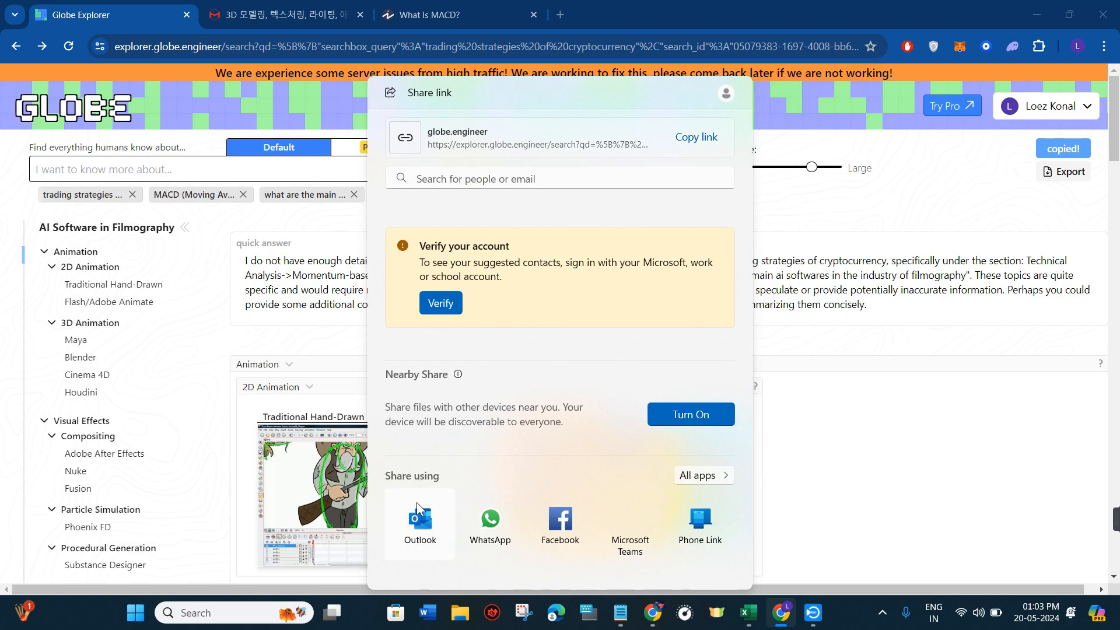
pyautogui.moveTo(490, 521)
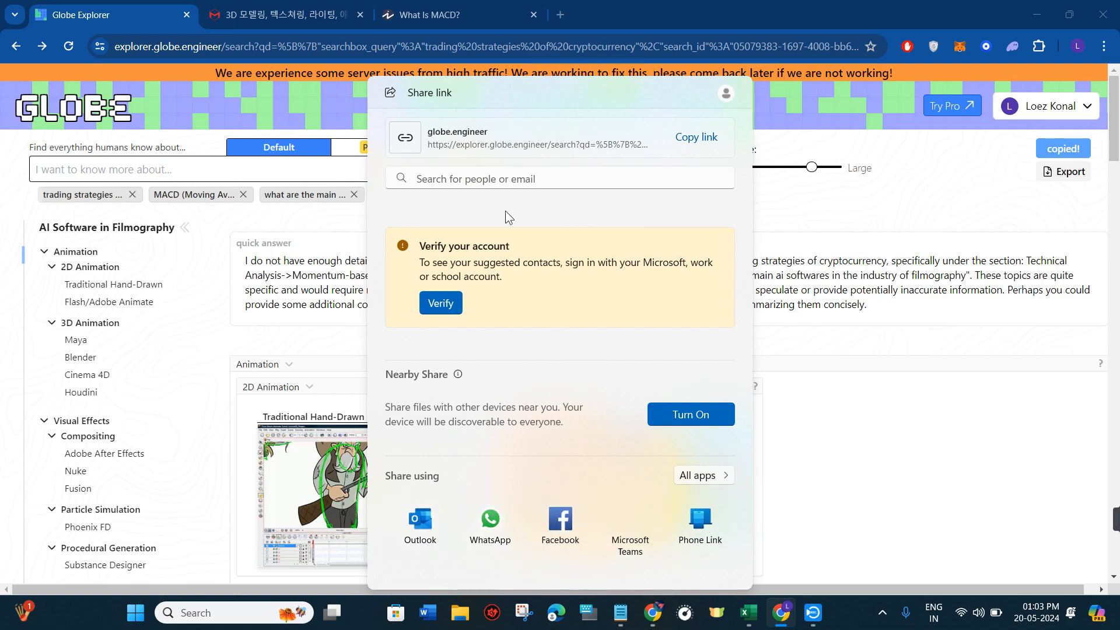
pyautogui.moveTo(804, 331)
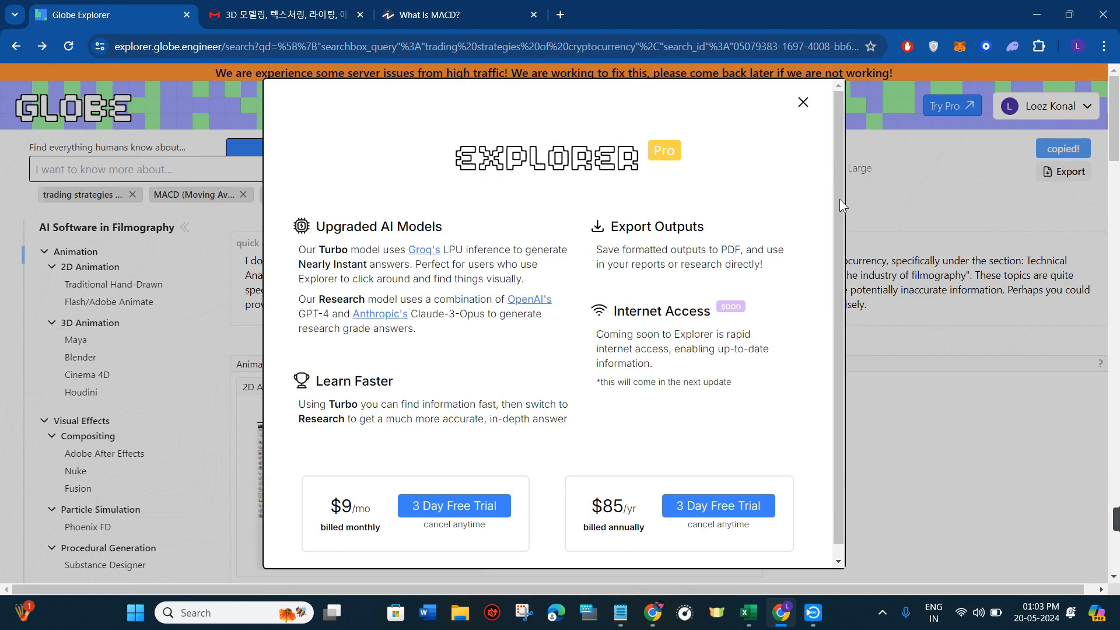
pyautogui.moveTo(675, 368)
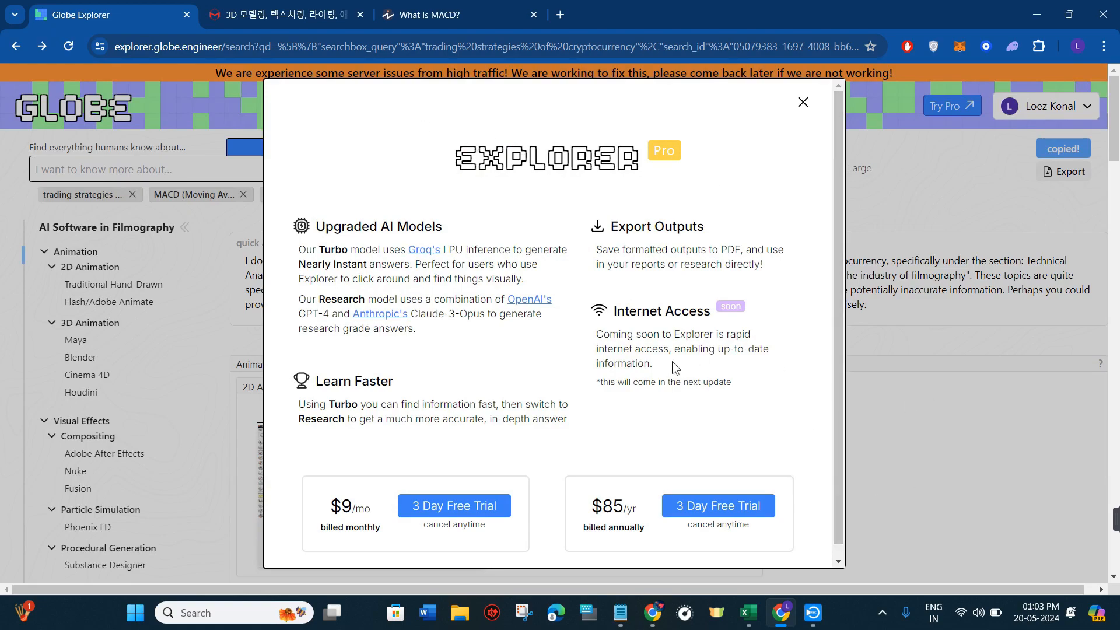
pyautogui.moveTo(668, 330)
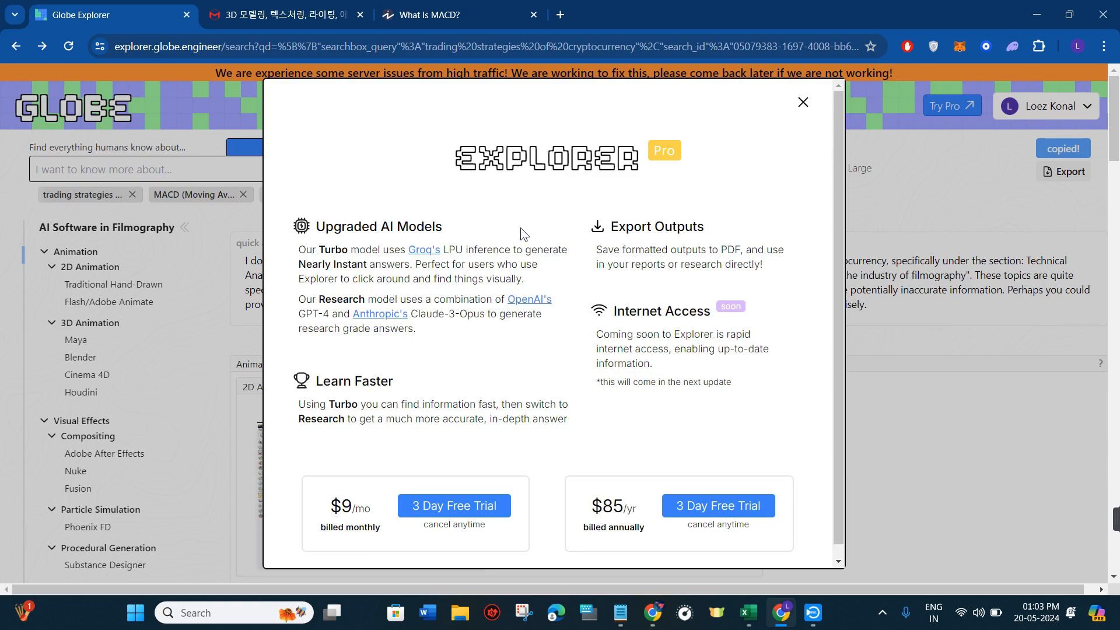
# Step: Scroll the Explorer Pro offer showing $9 monthly and $85 yearly plans
pyautogui.scroll(-3)
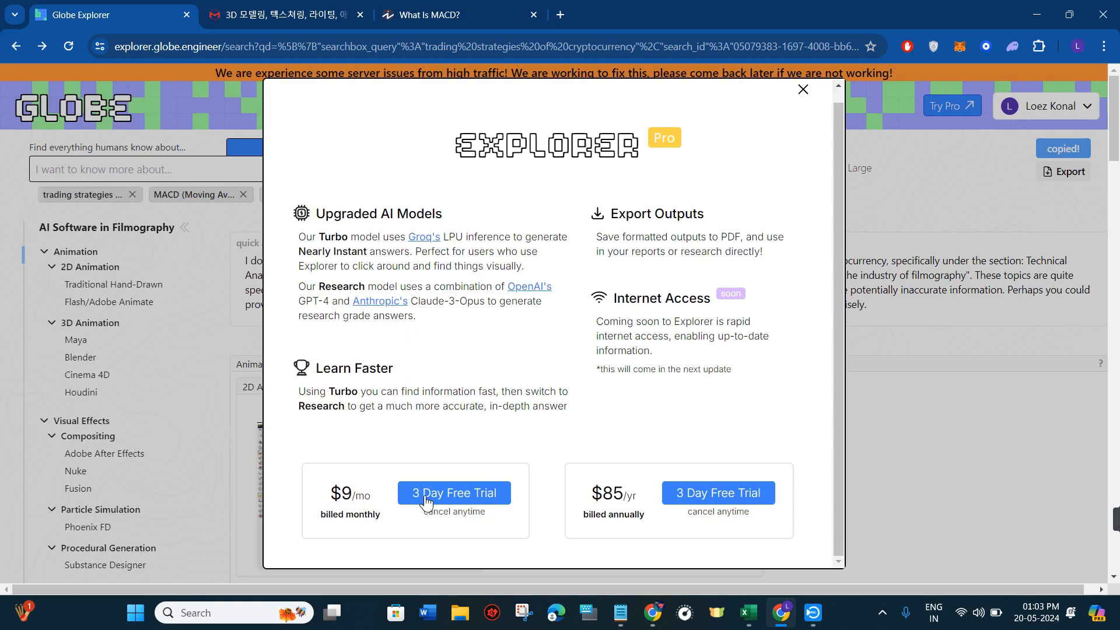
pyautogui.moveTo(523, 501)
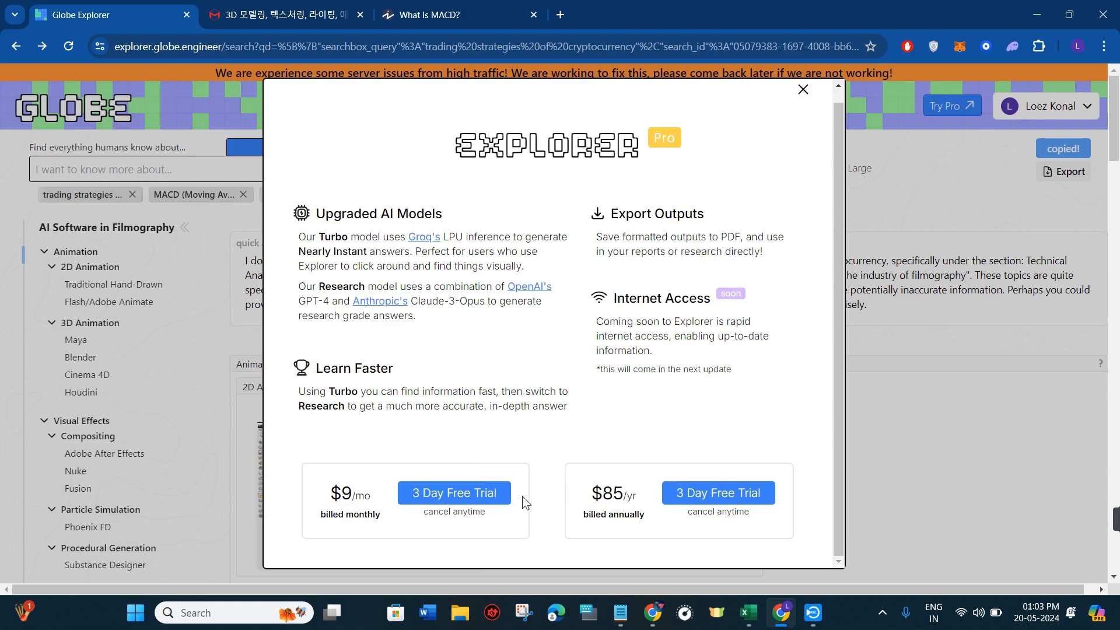
pyautogui.moveTo(557, 350)
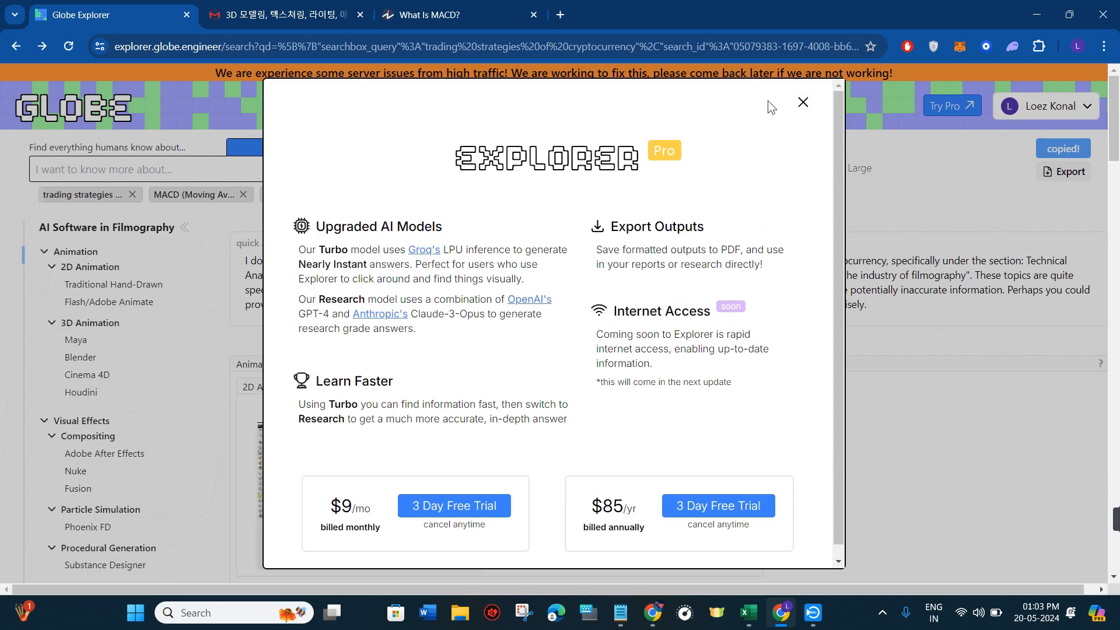
# Step: Dismiss the Explorer Pro offer and return to the filmography results
pyautogui.click(802, 103)
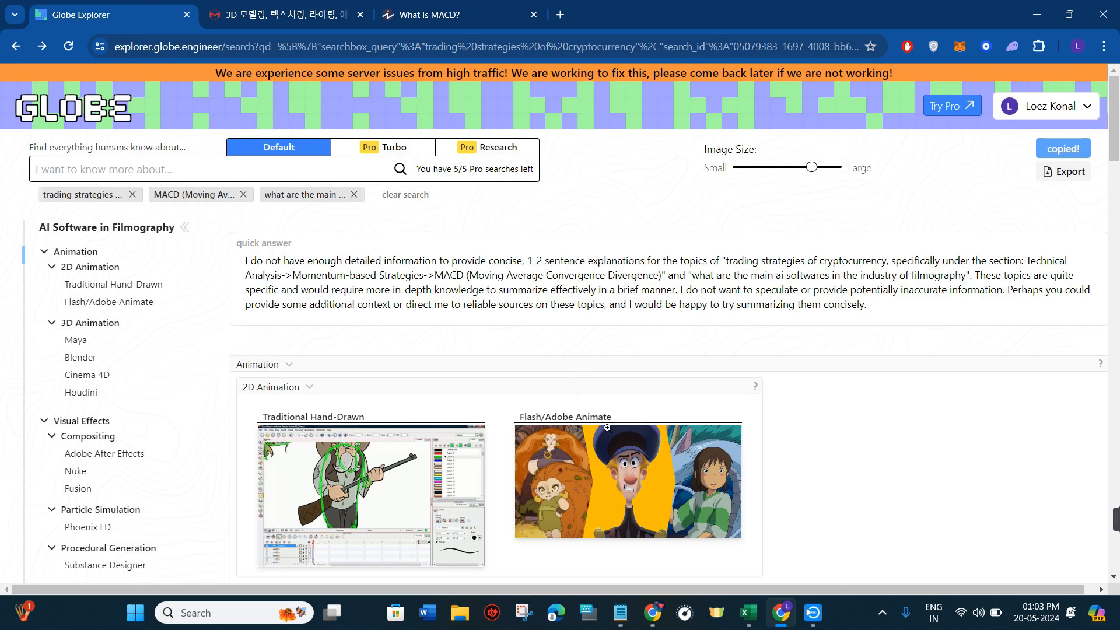
pyautogui.scroll(-3)
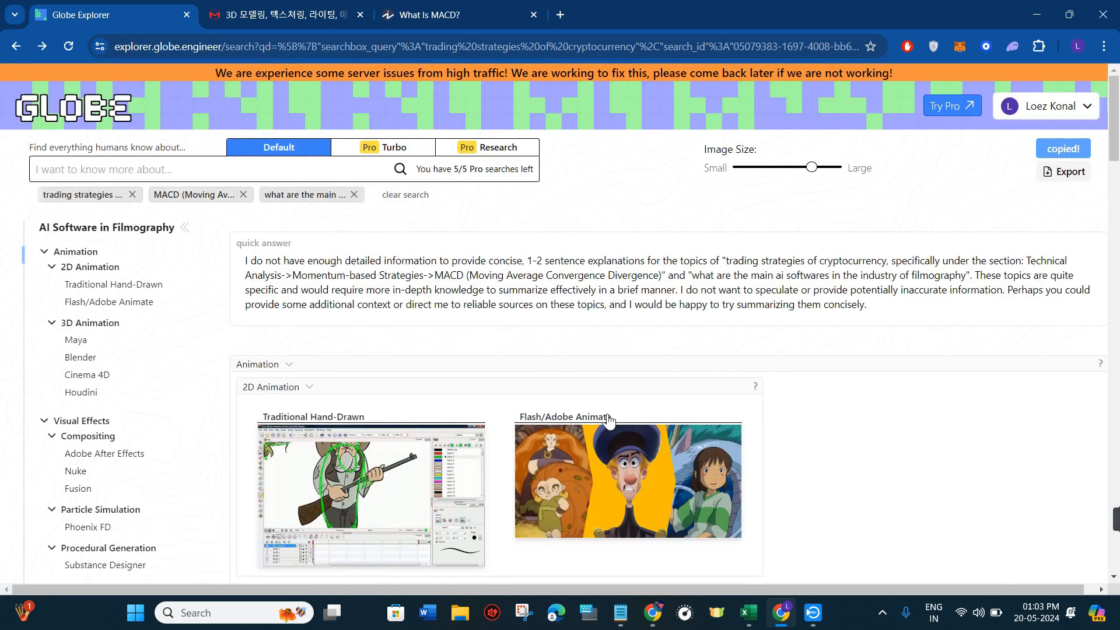
pyautogui.moveTo(828, 387)
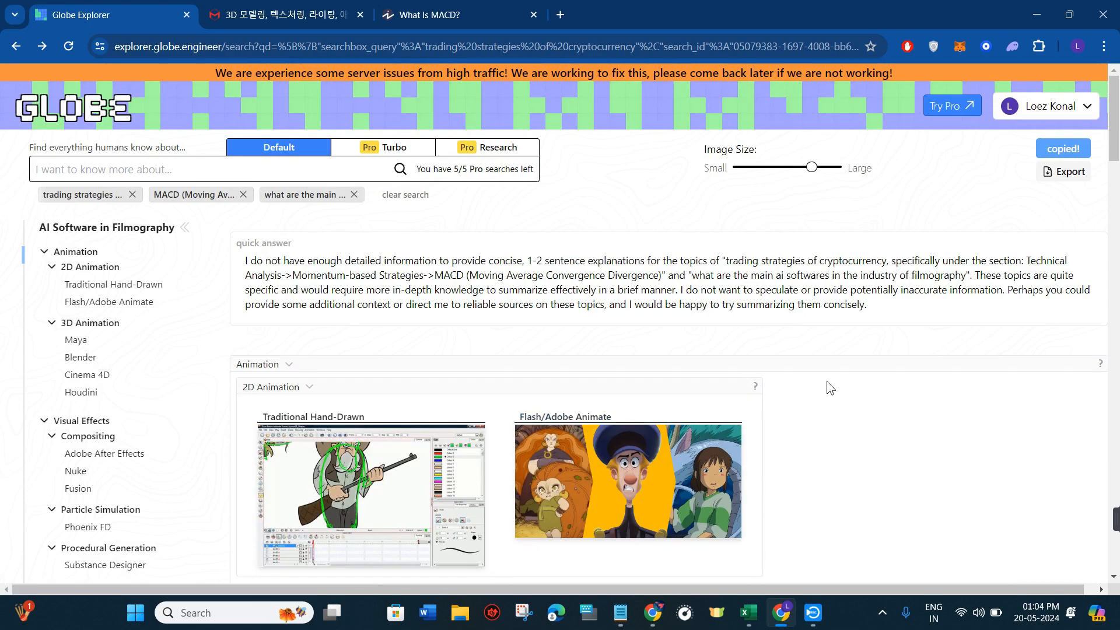
pyautogui.moveTo(905, 515)
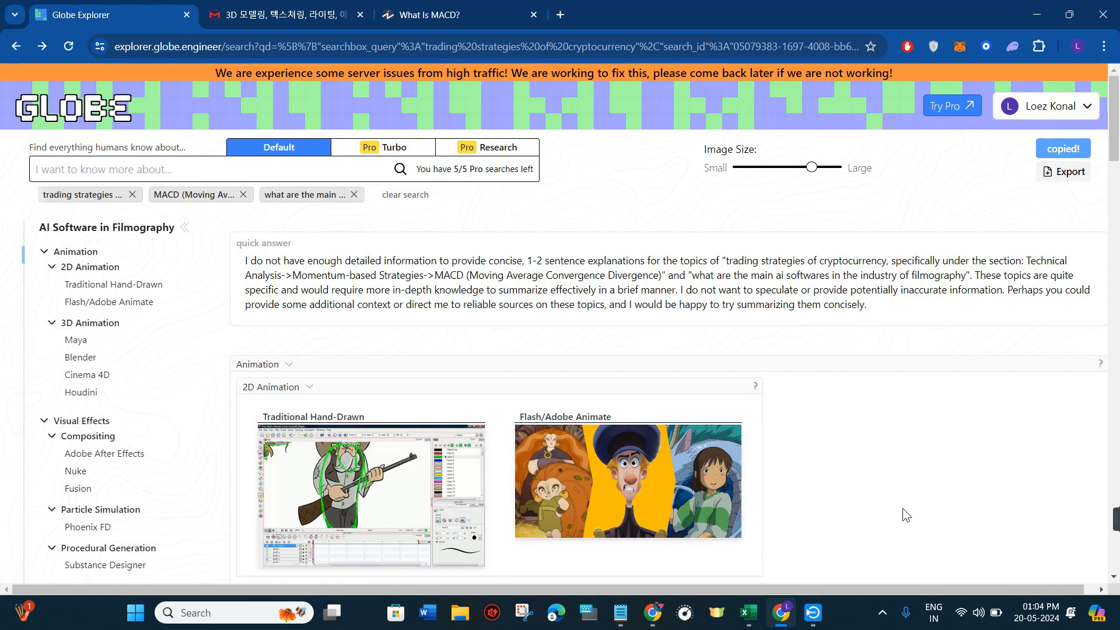